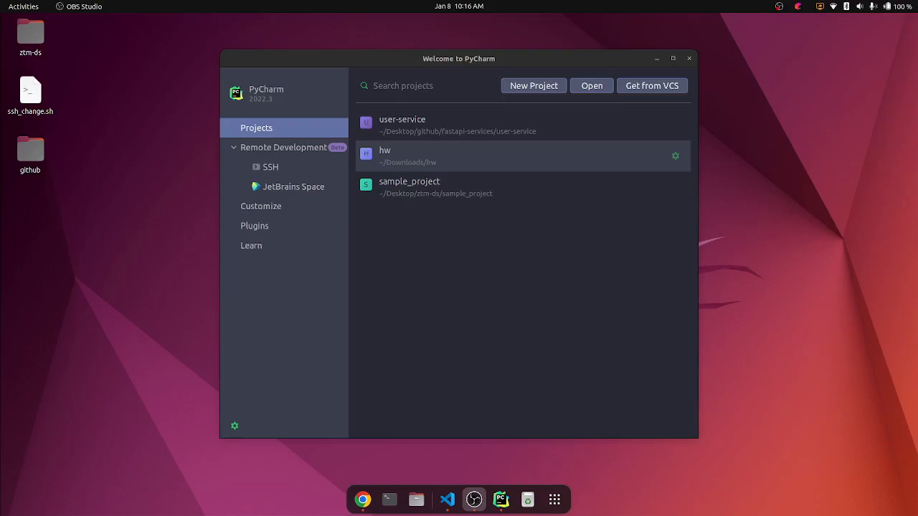
mouse_move(484, 342)
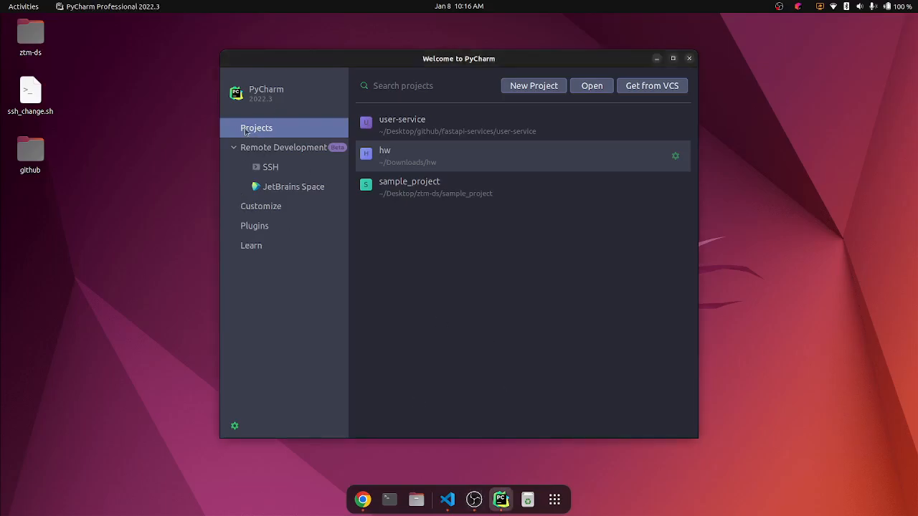
- Create a new FastAPI project named github-oauth in fastapi-services with a Virtualenv environment
click(533, 86)
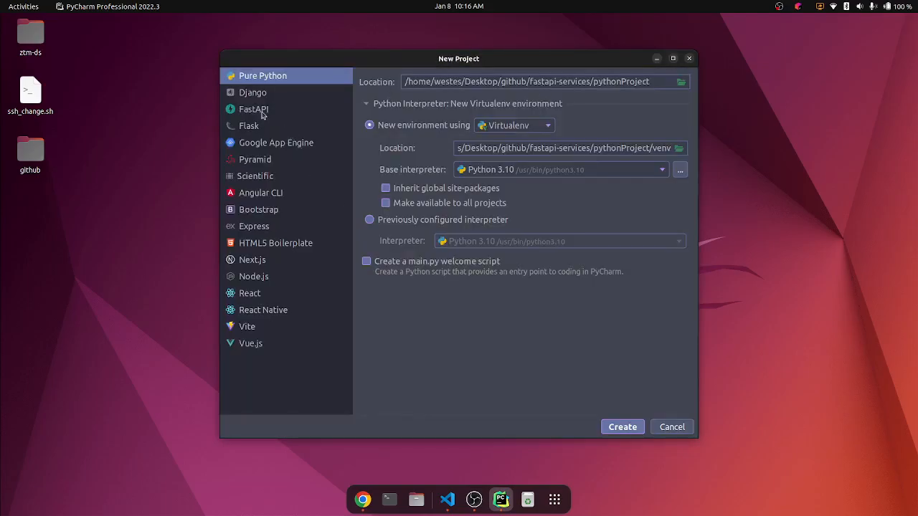
click(253, 109)
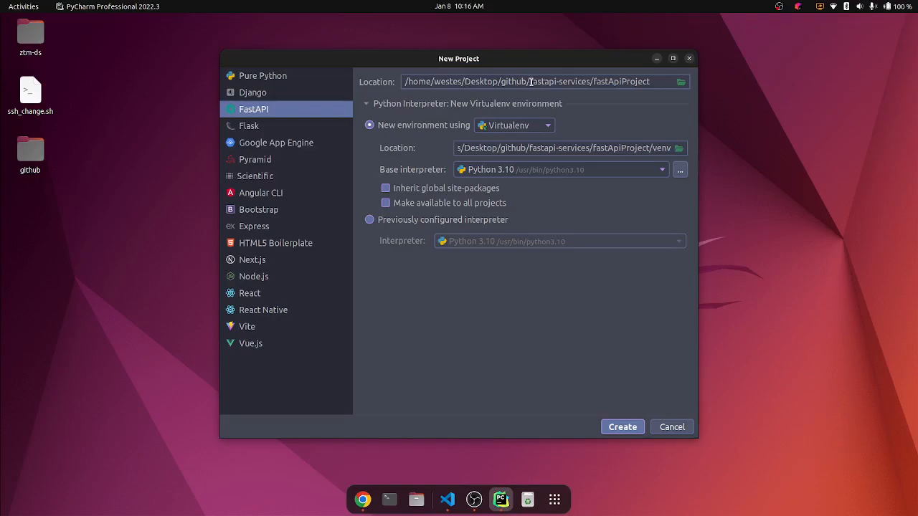
double_click(621, 81)
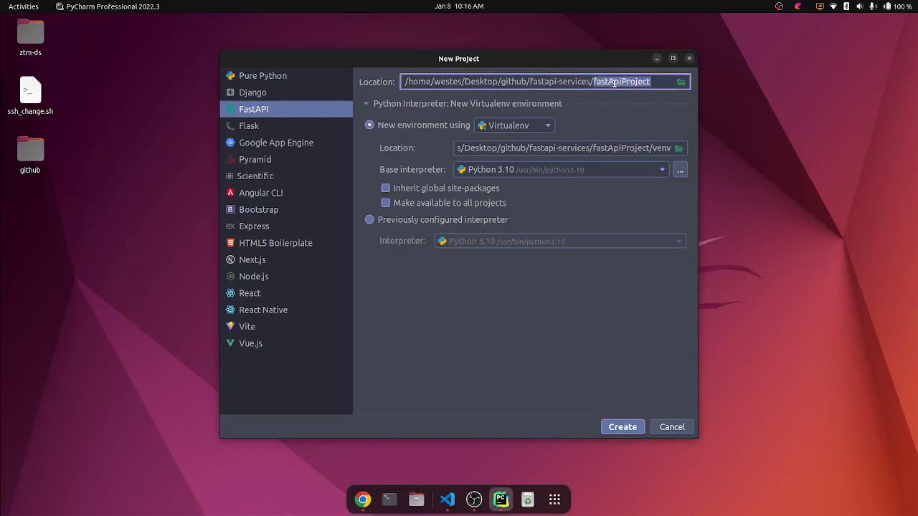
text(github-oauth)
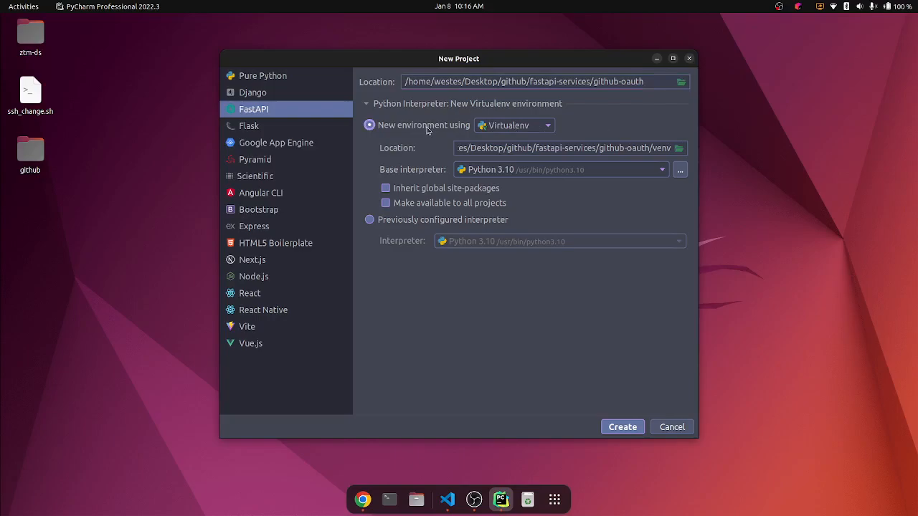
click(672, 427)
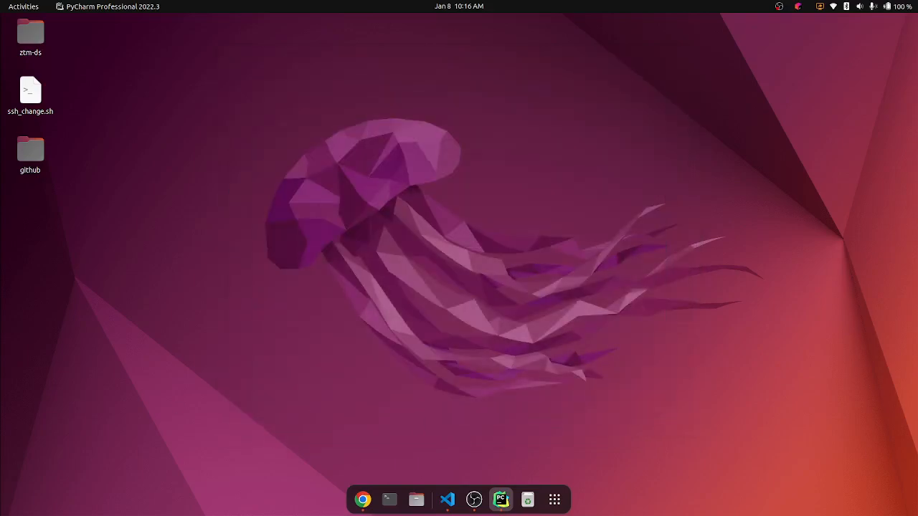
- Run the github-oauth configuration and check the Hello World JSON at 127.0.0.1:8000
click(501, 500)
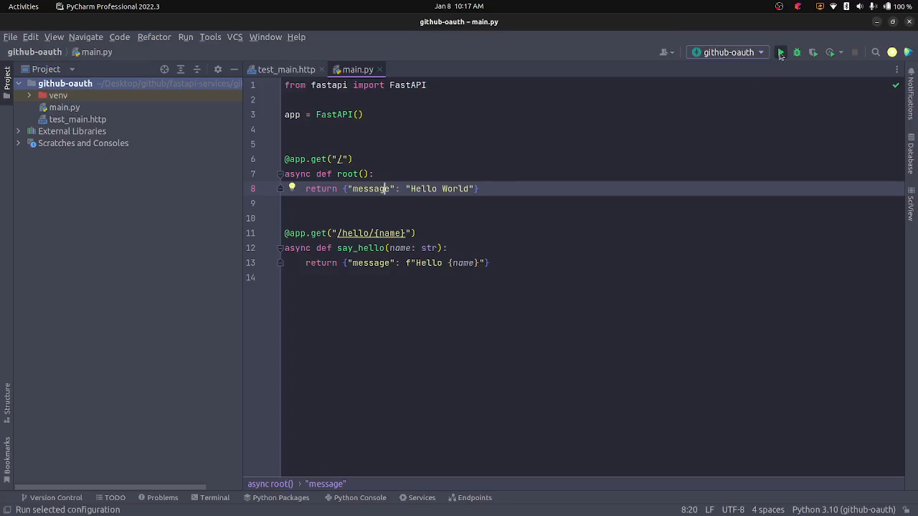
click(781, 52)
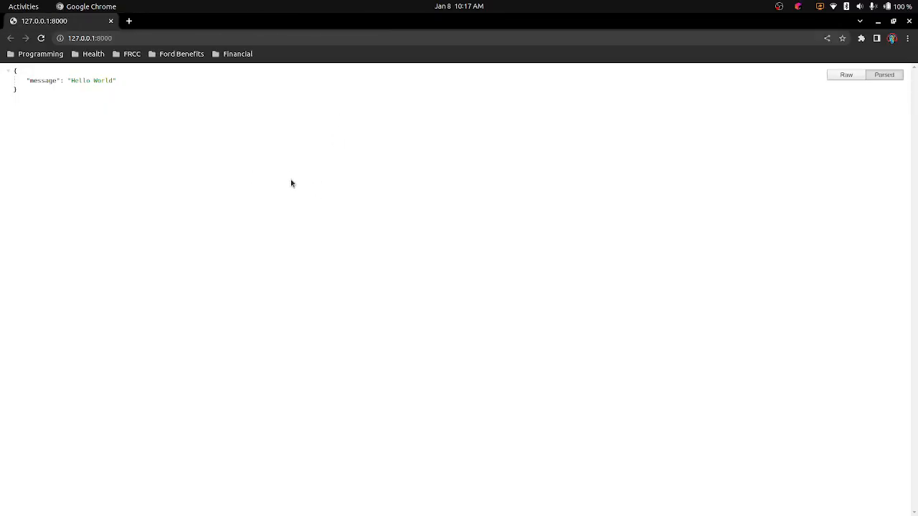
mouse_move(123, 92)
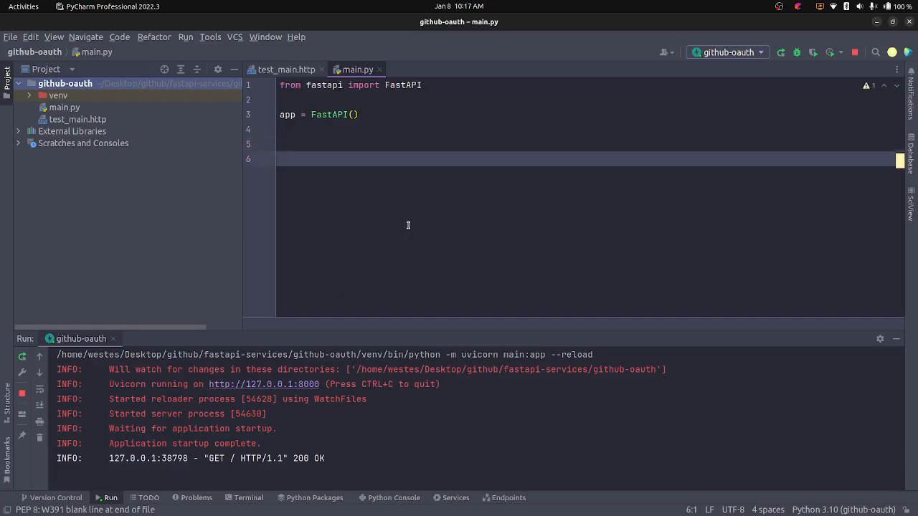
text(a)
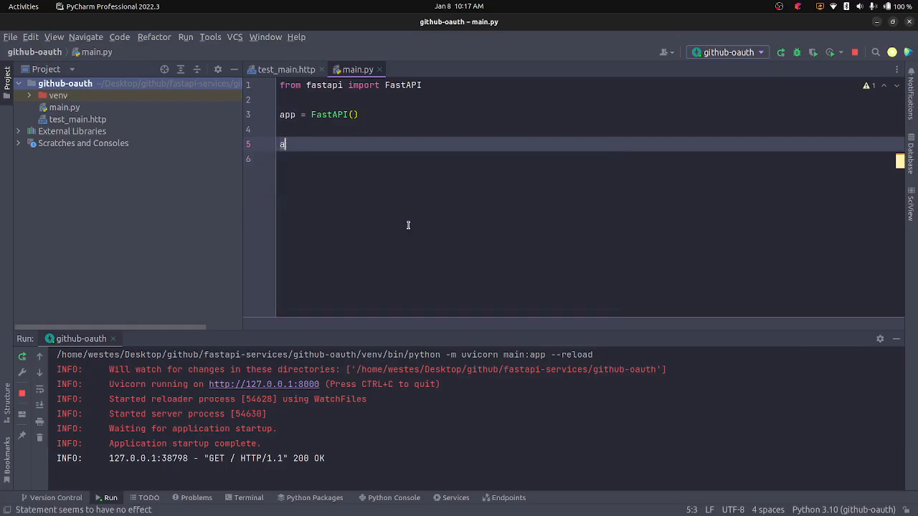
text(@app.ge)
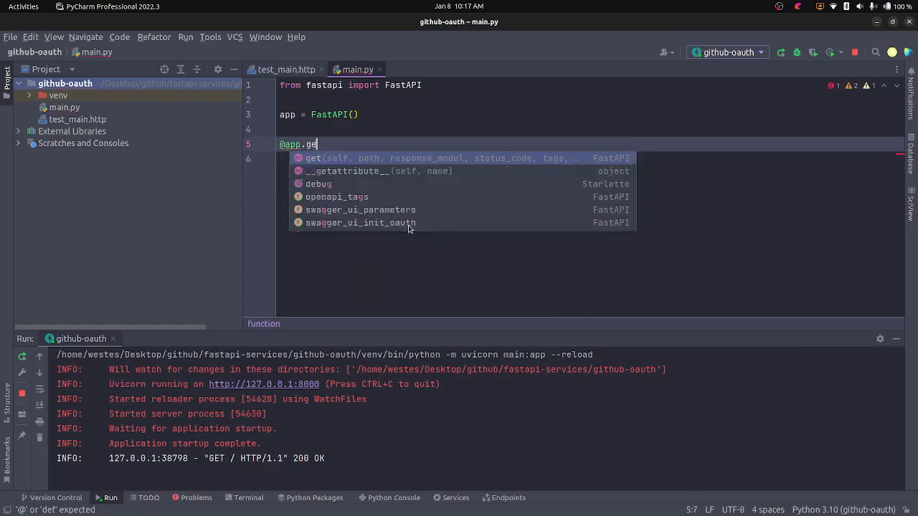
text(('/'))
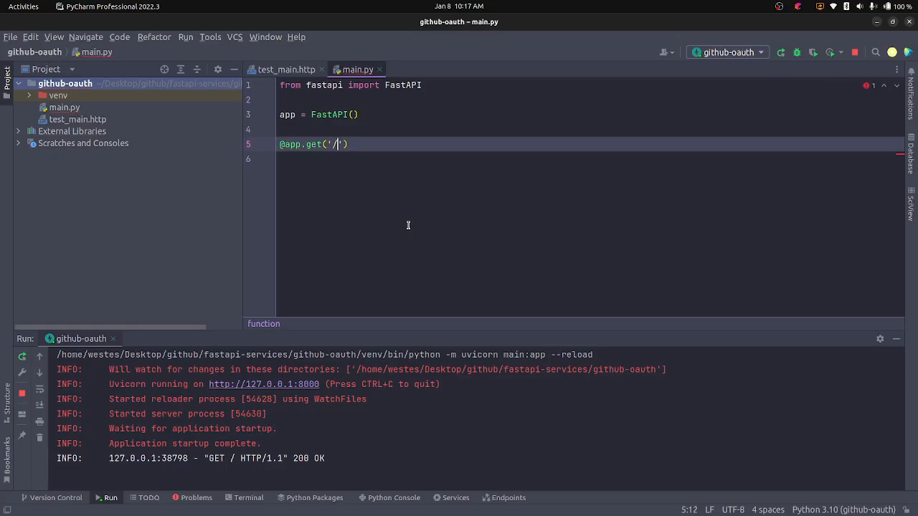
text(login)
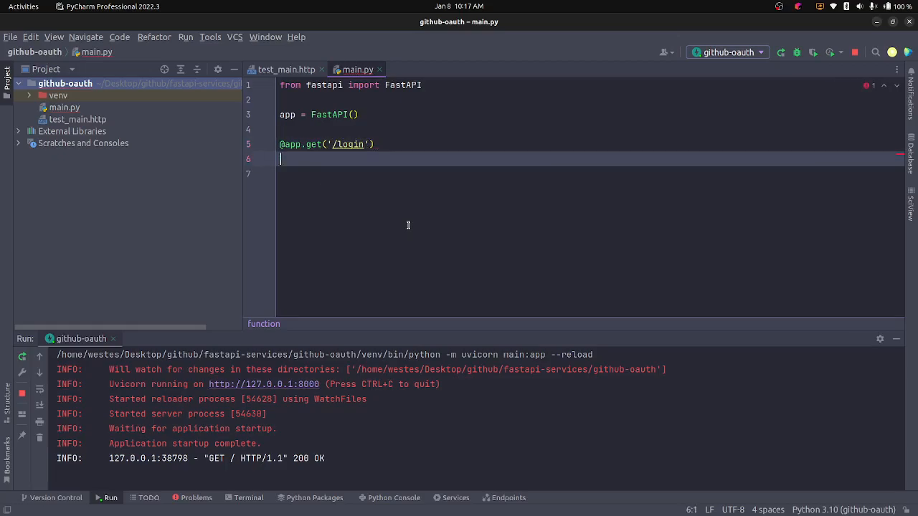
text(async def)
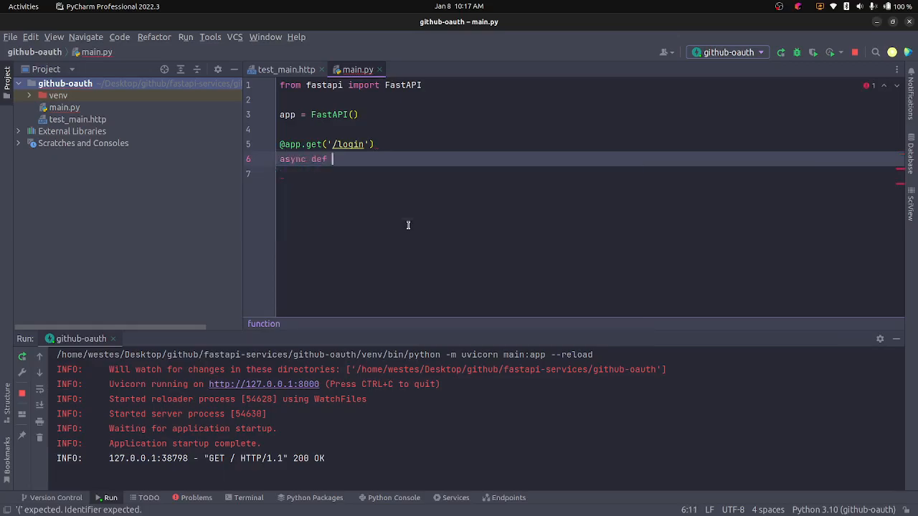
text(login)
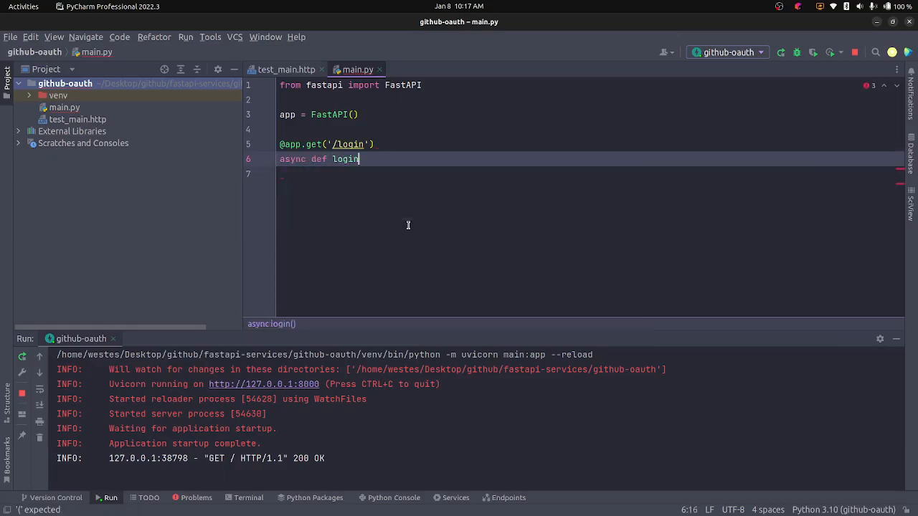
text(github)
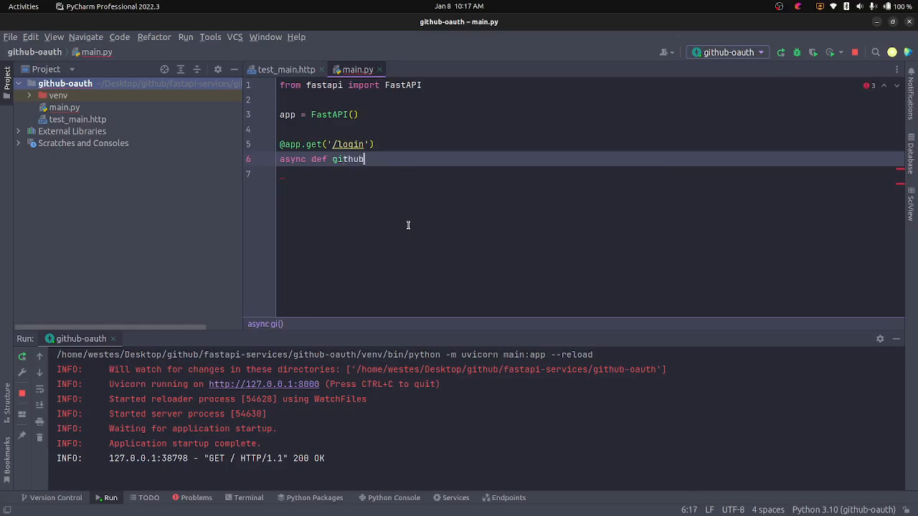
text(_login)
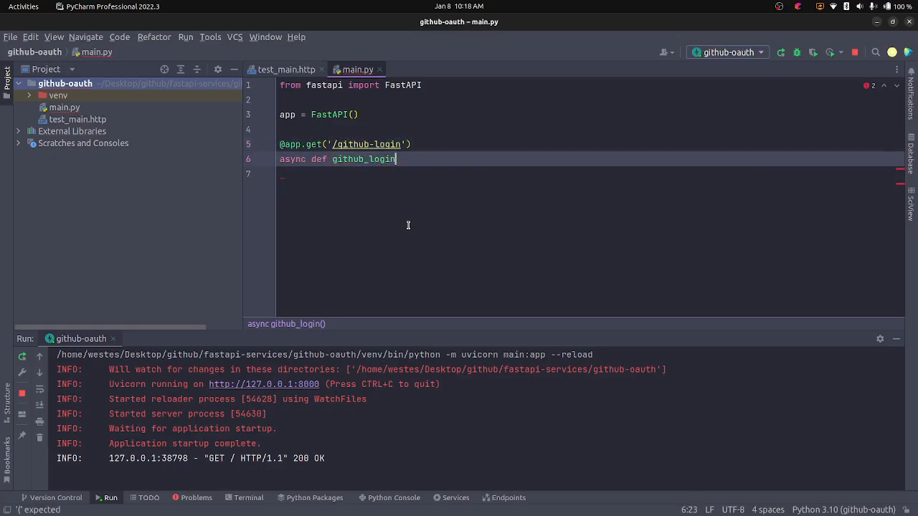
text(():)
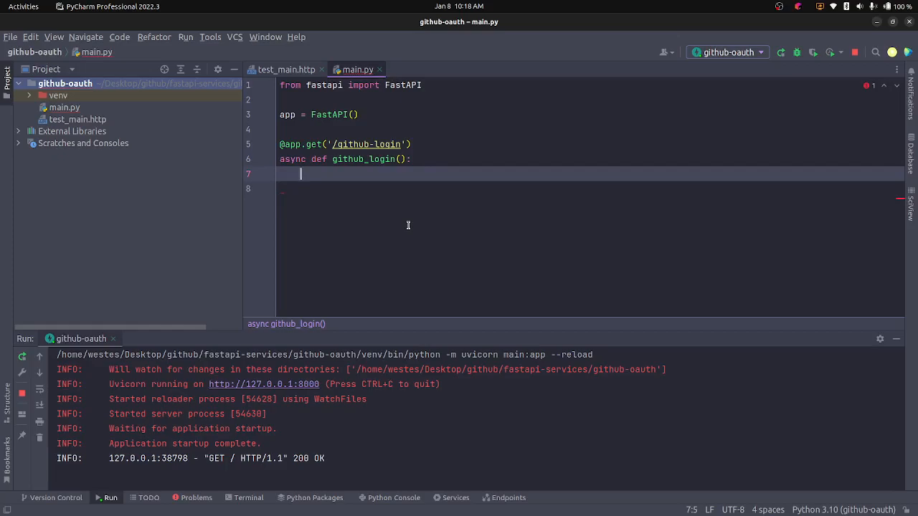
- Return a RedirectResponse to GitHub's OAuth authorize URL with client_id={github_client_id} and status_code=302
text(return)
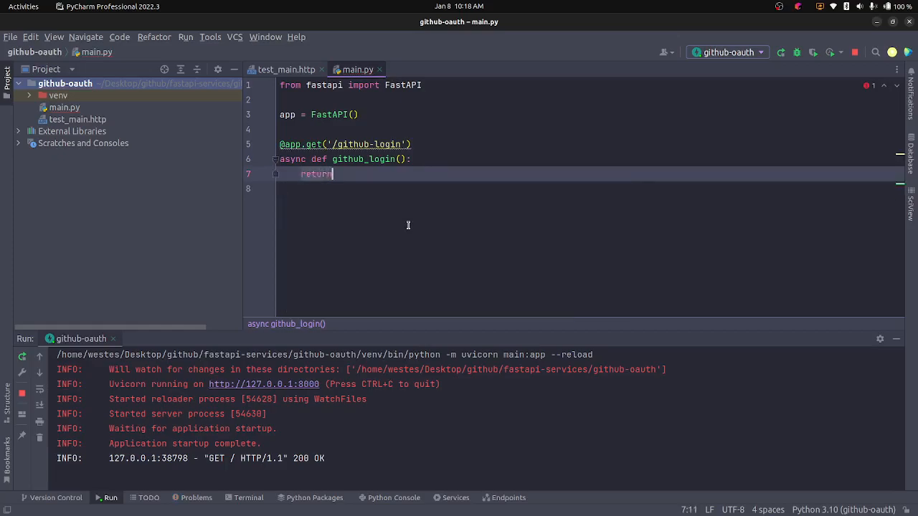
text(Redirec)
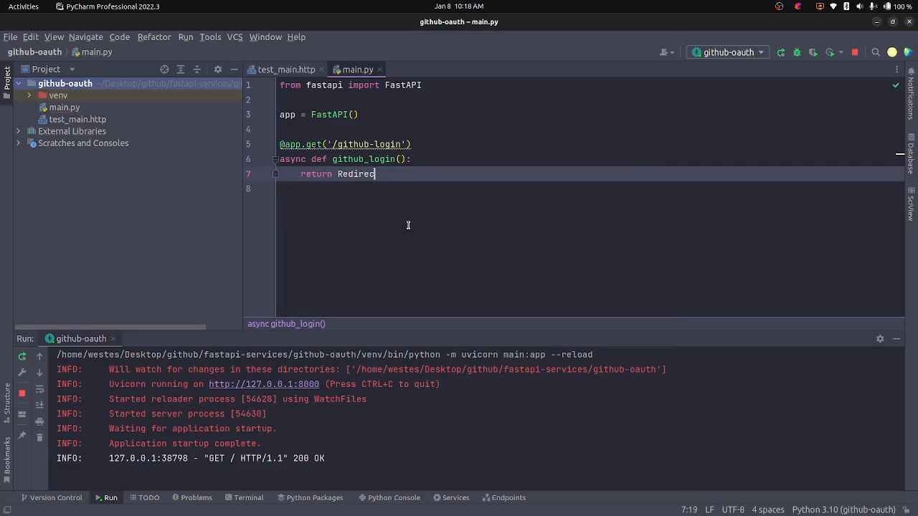
text(tResponse)
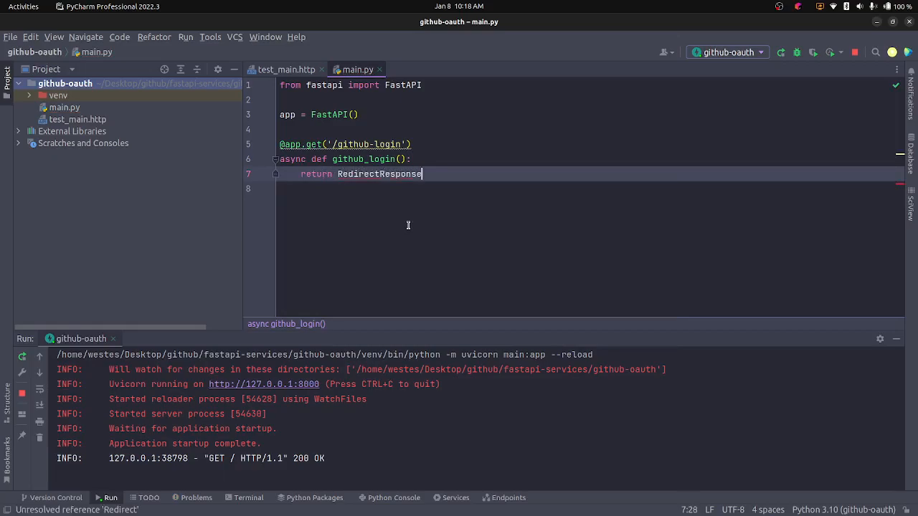
text(())
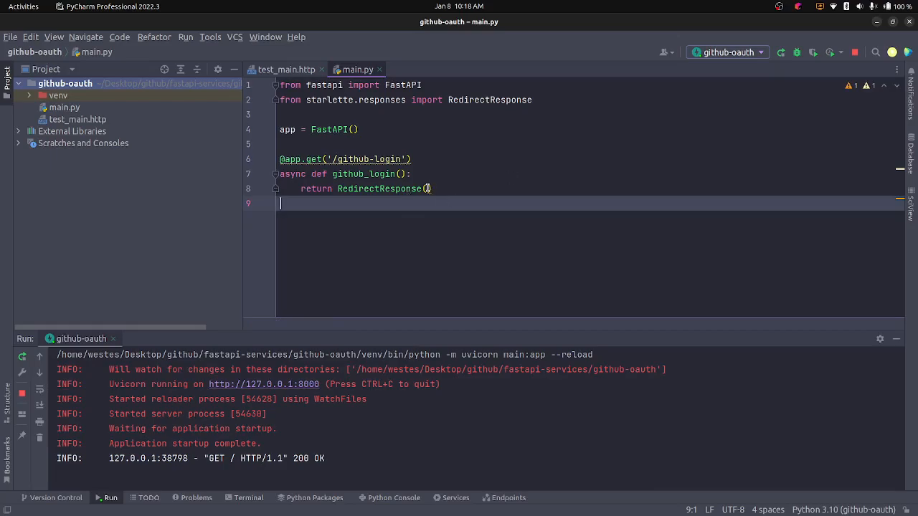
click(429, 189)
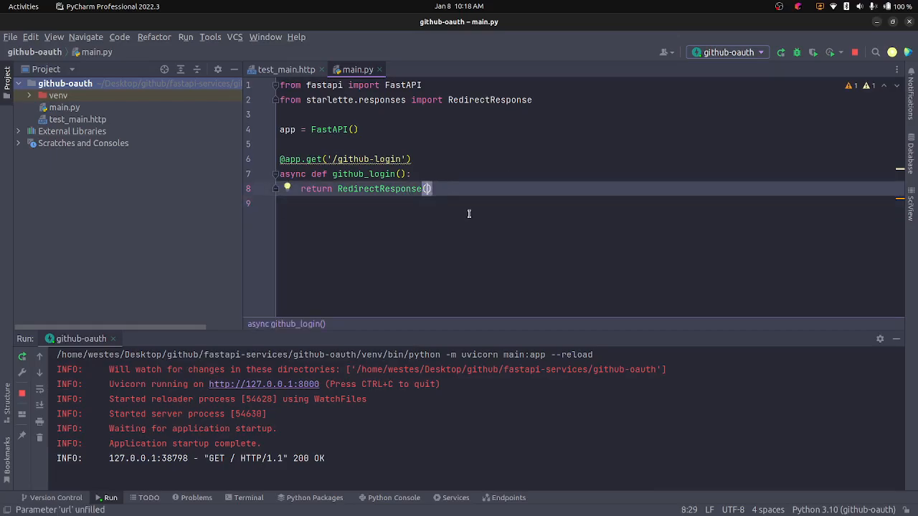
text(f')
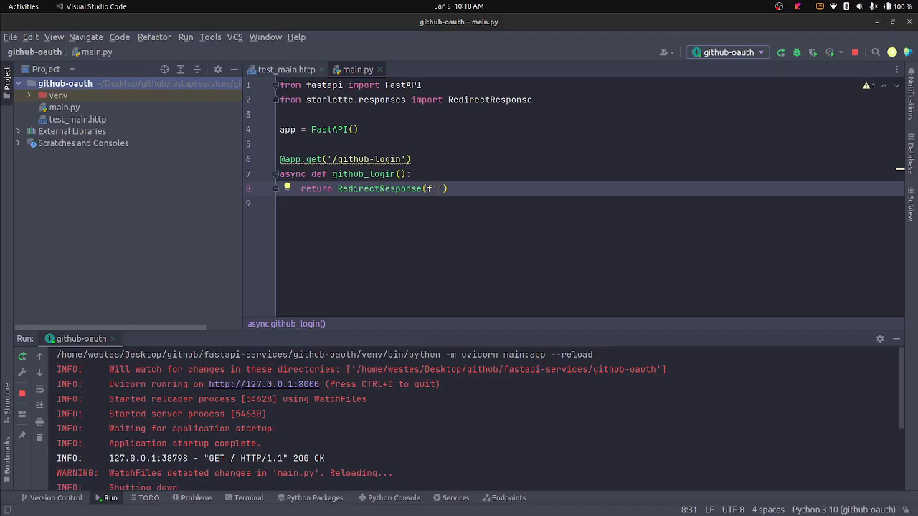
text(https://github.com/login/oauth/authorize?client_id=)
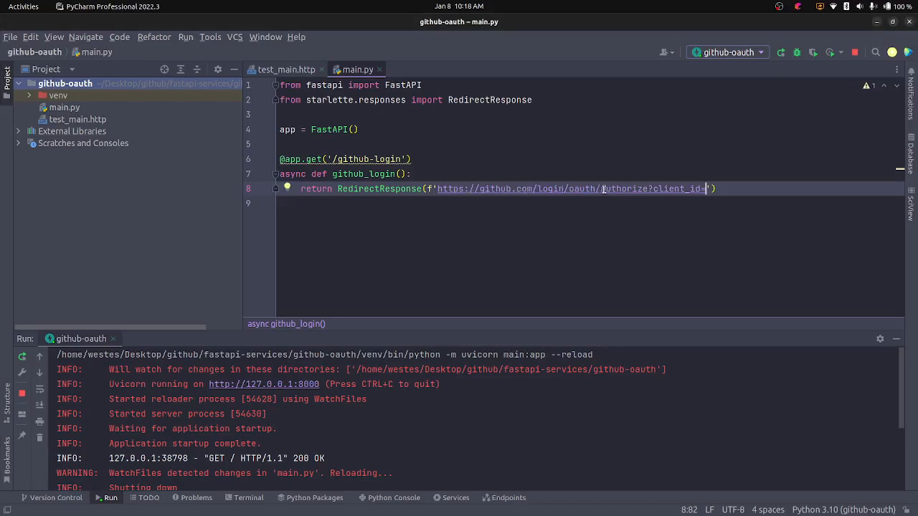
mouse_move(656, 188)
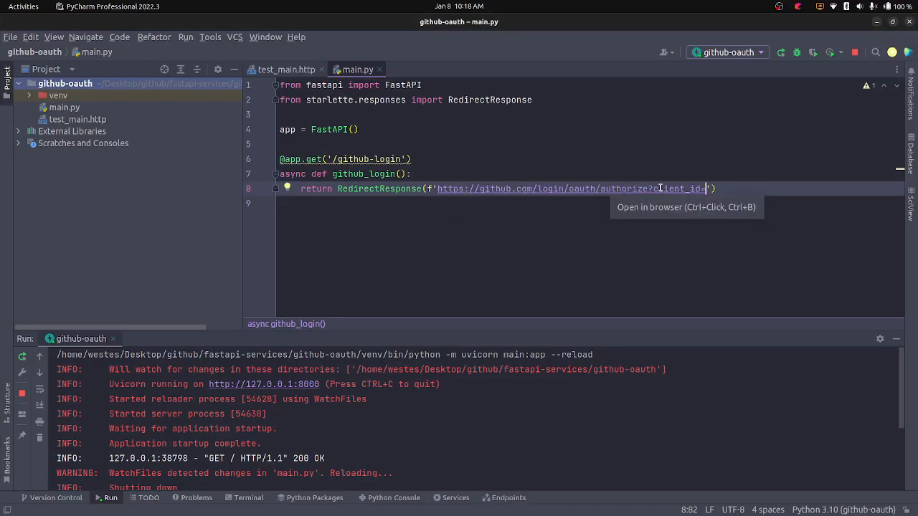
mouse_move(710, 268)
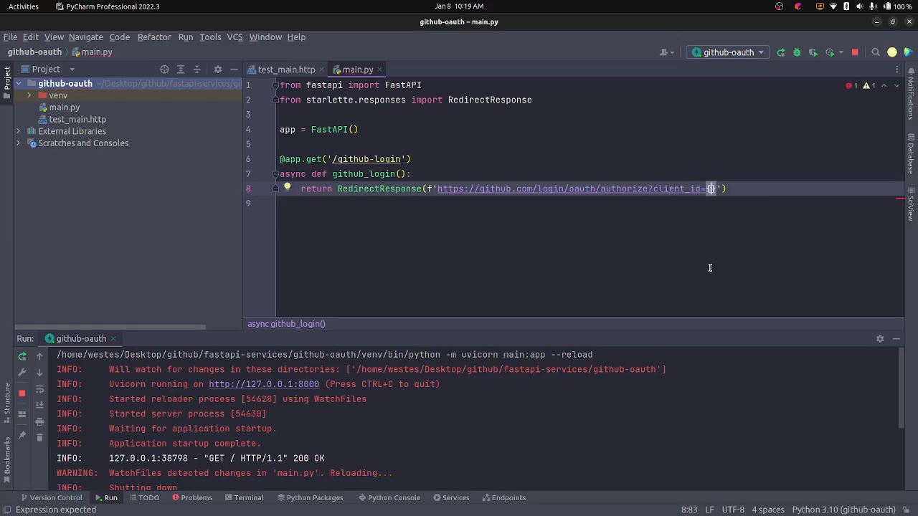
text({github_client_id)
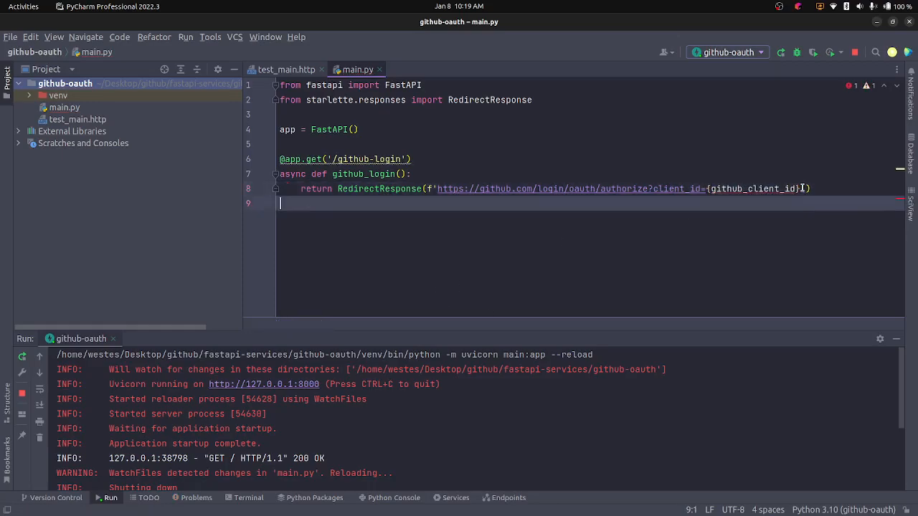
text(, status_code=302)
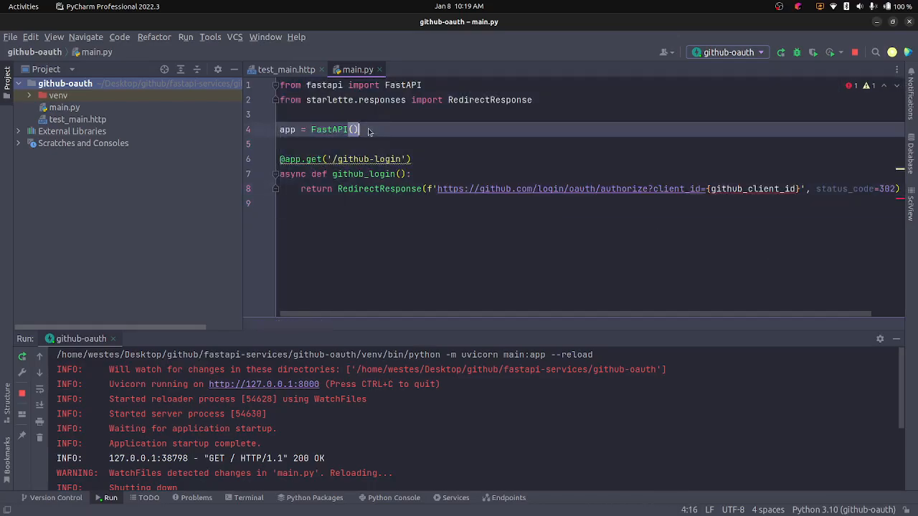
- Start a github_client_id = '' variable below app = FastAPI()
text(github_client_id)
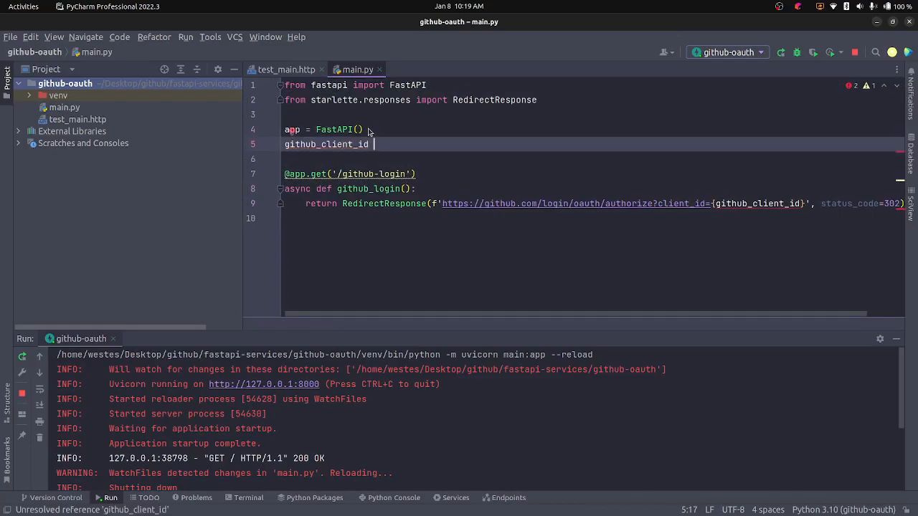
text(= '')
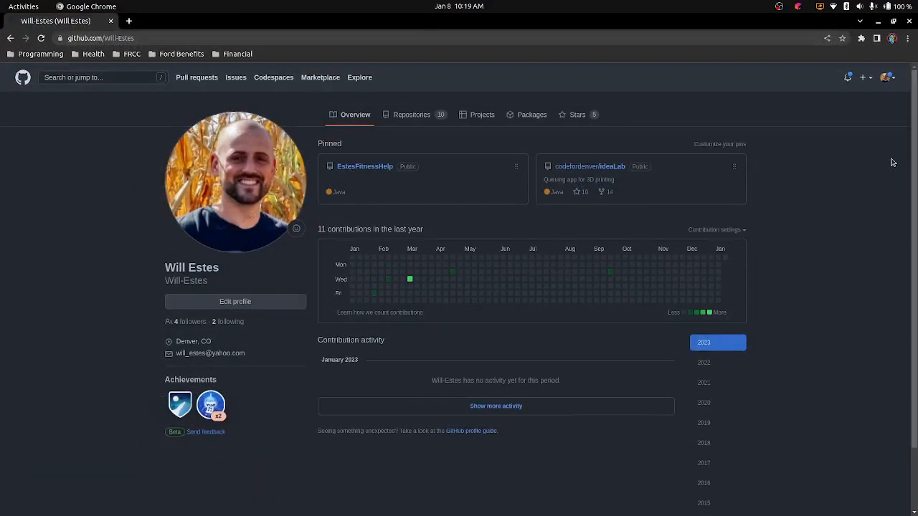
- Reach the Register a new OAuth application form via Settings, Developer settings and OAuth Apps
click(887, 78)
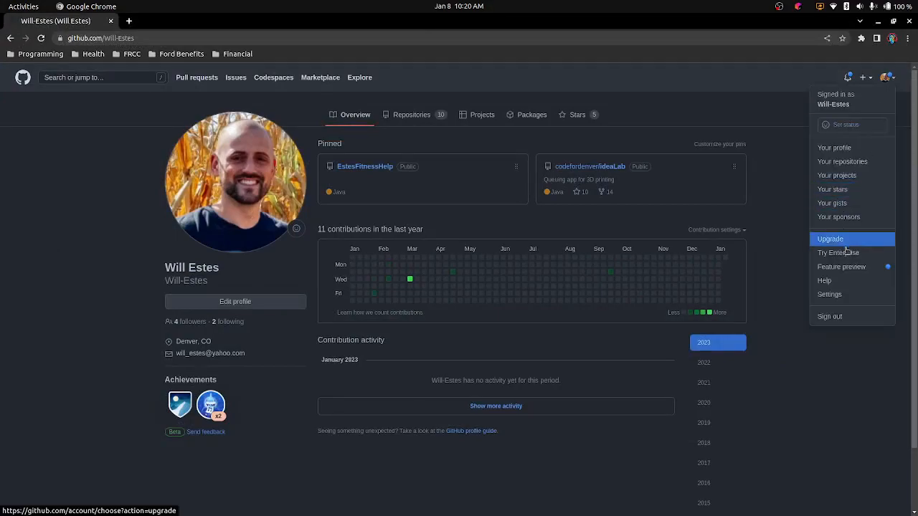
mouse_move(829, 294)
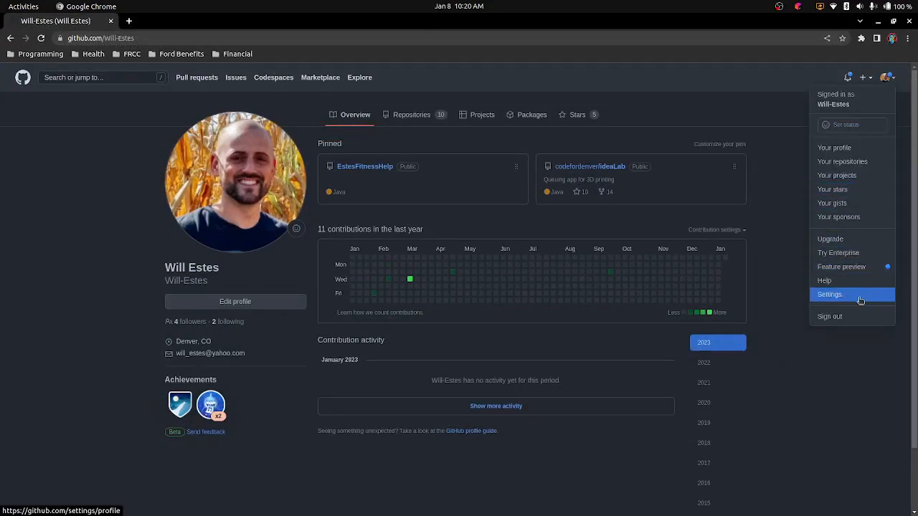
click(830, 294)
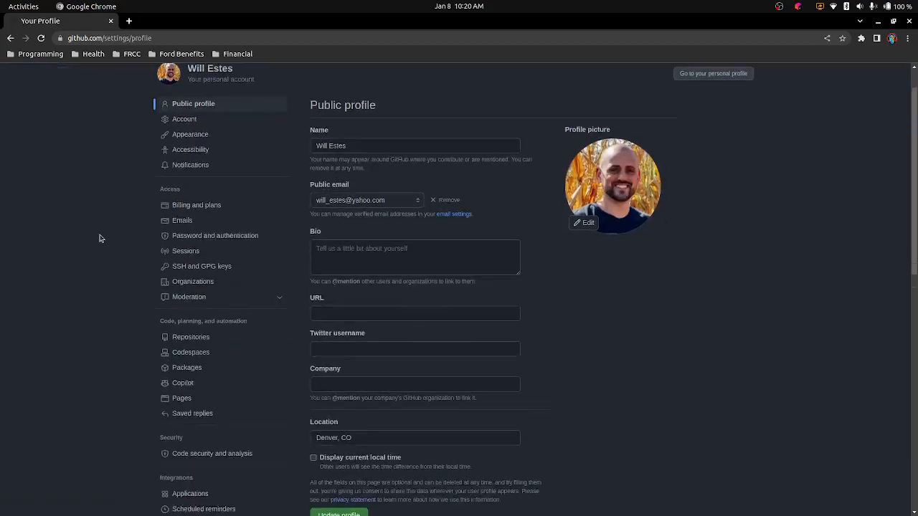
scroll(down, 3)
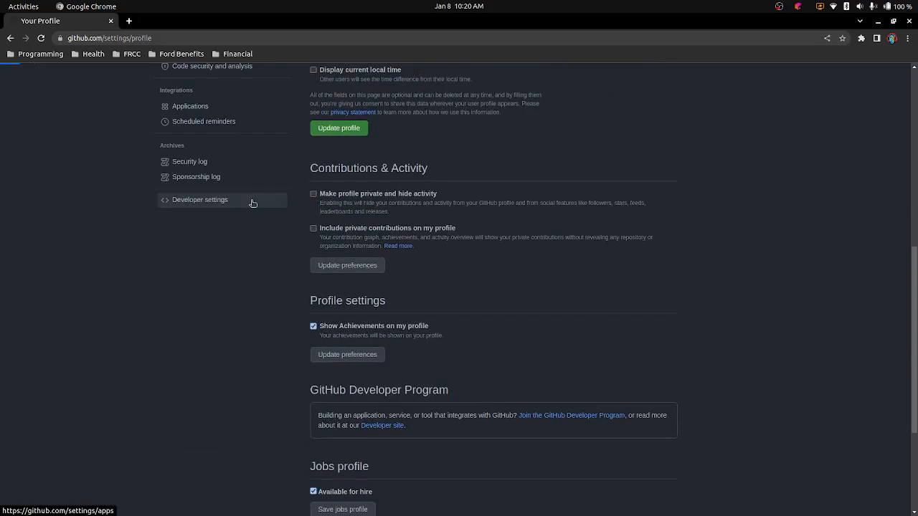
click(200, 200)
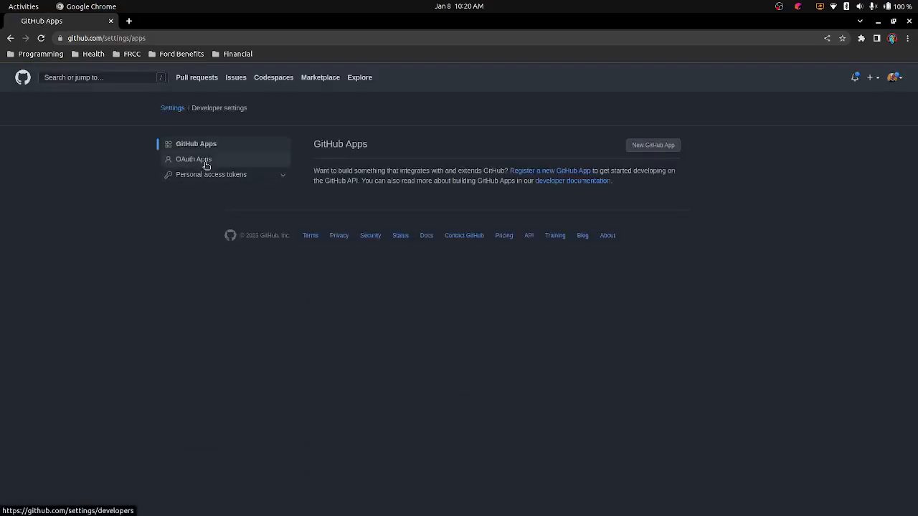
click(194, 158)
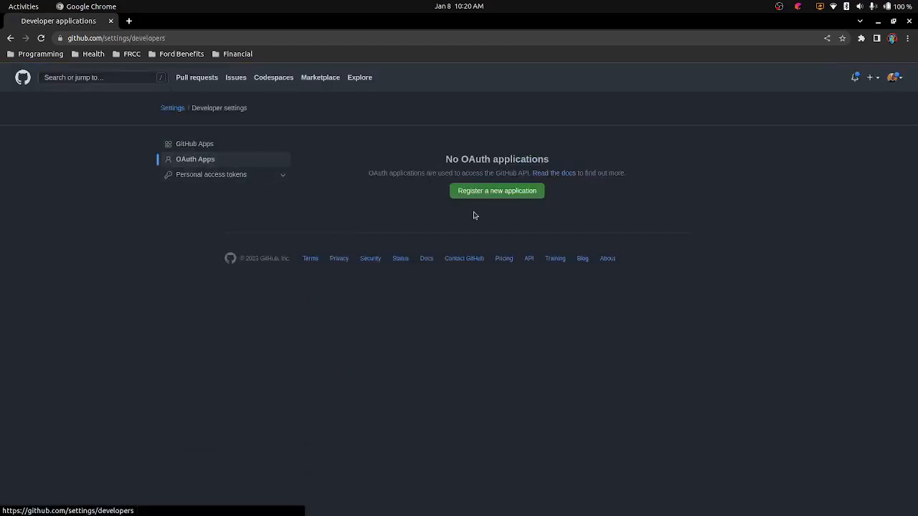
click(497, 190)
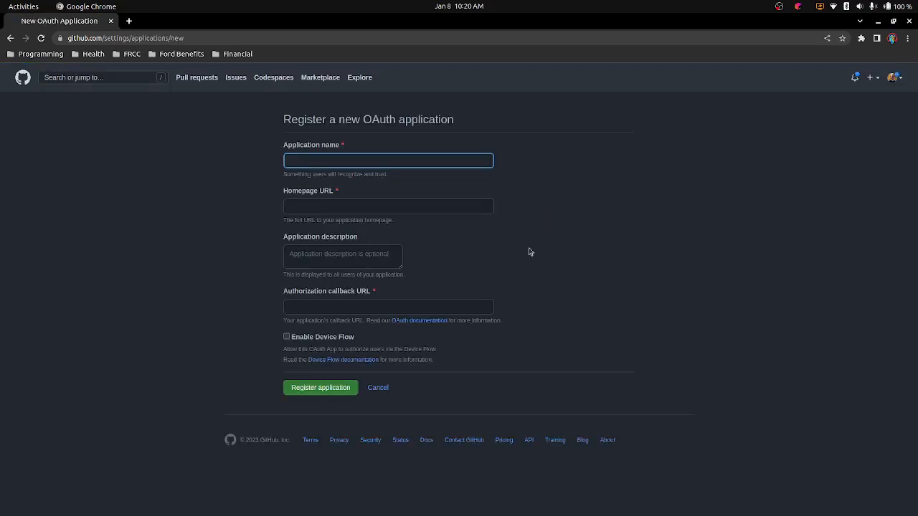
click(388, 160)
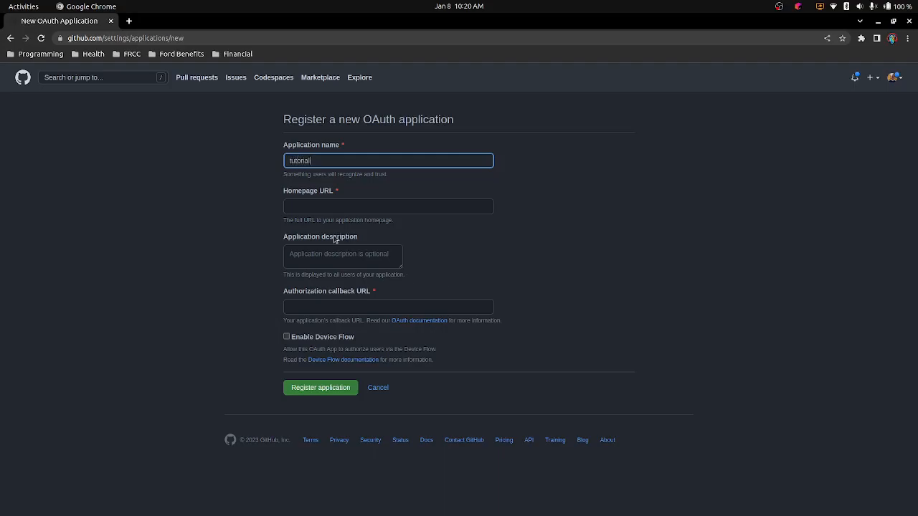
click(388, 206)
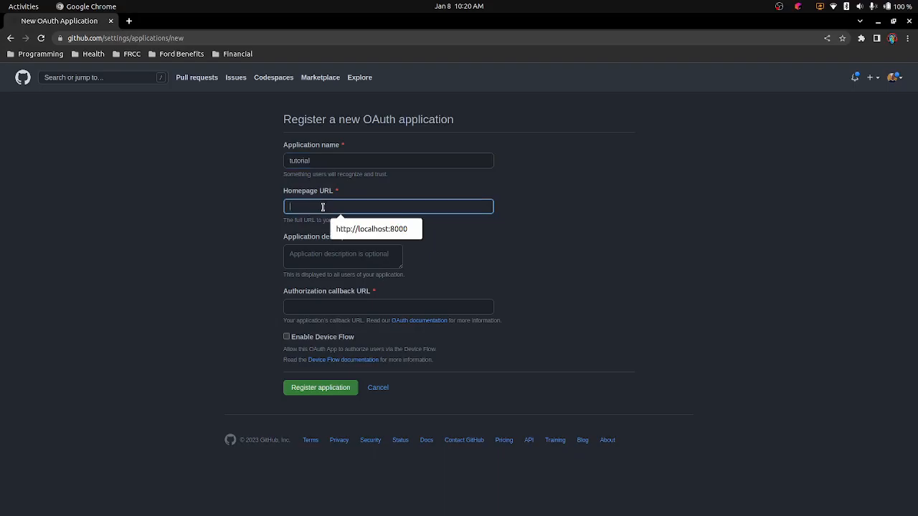
text(http://localhost:8000)
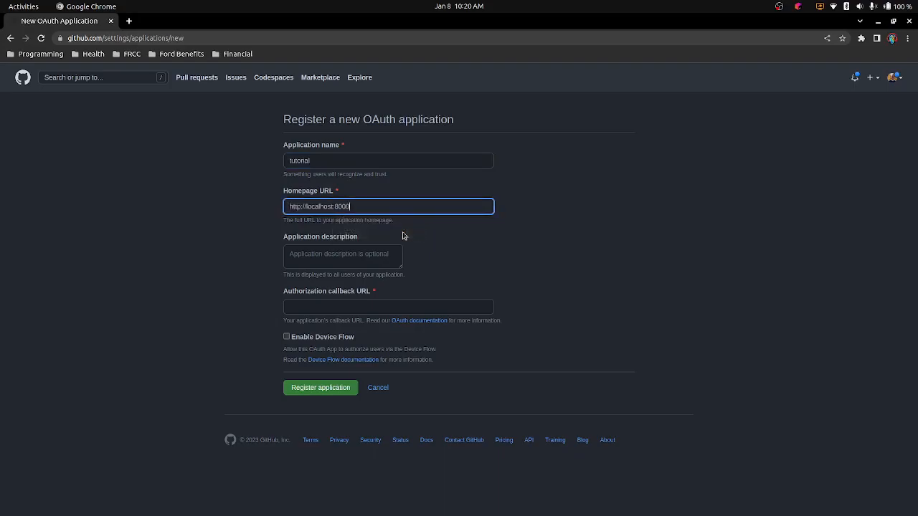
mouse_move(153, 233)
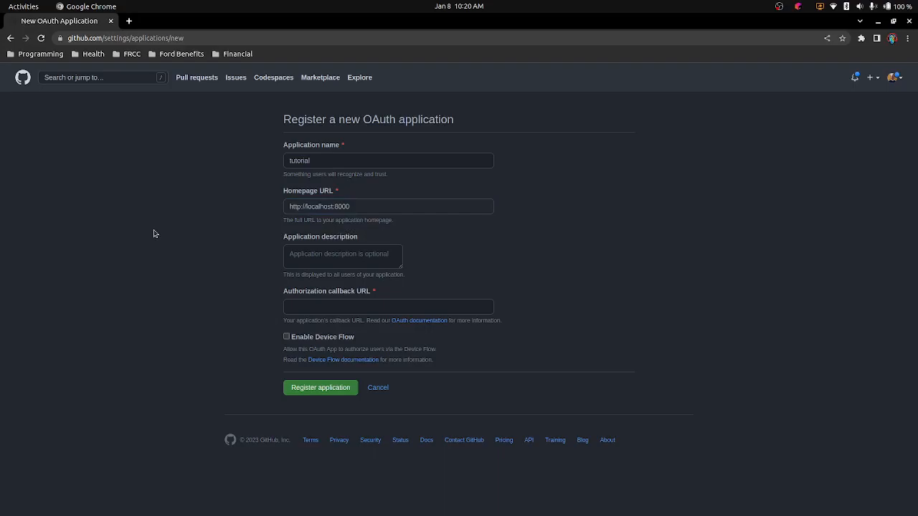
text(test app)
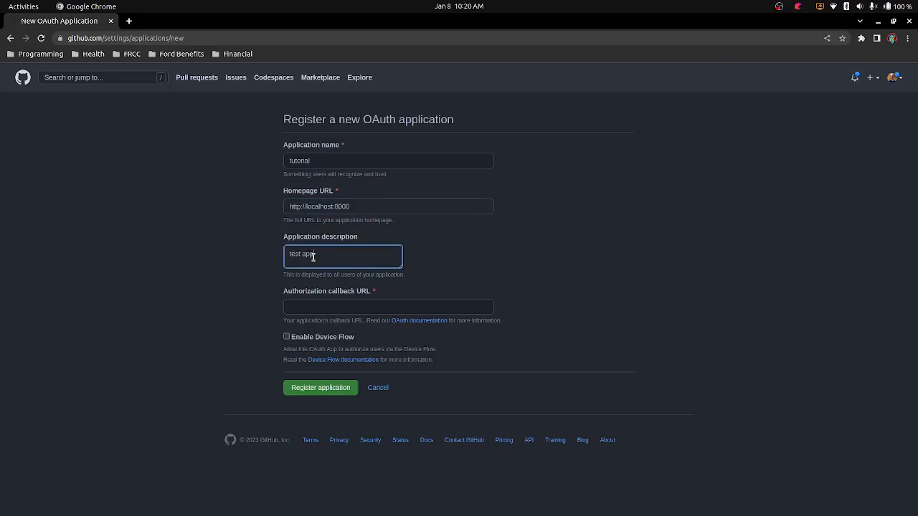
mouse_move(343, 337)
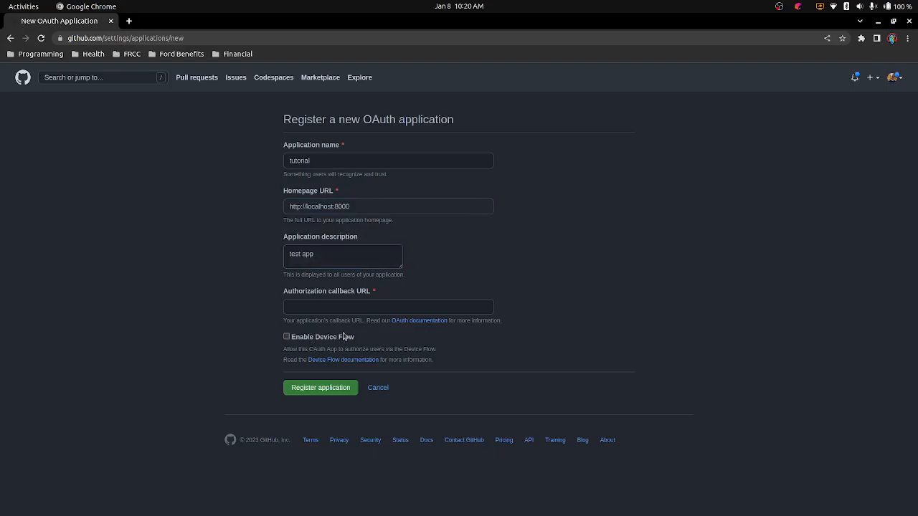
click(388, 306)
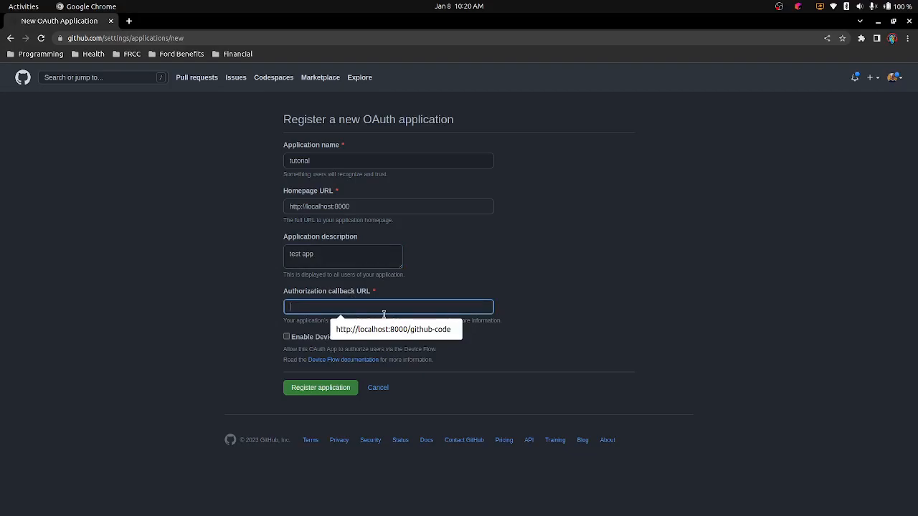
text(http://localhost:8000/github-code)
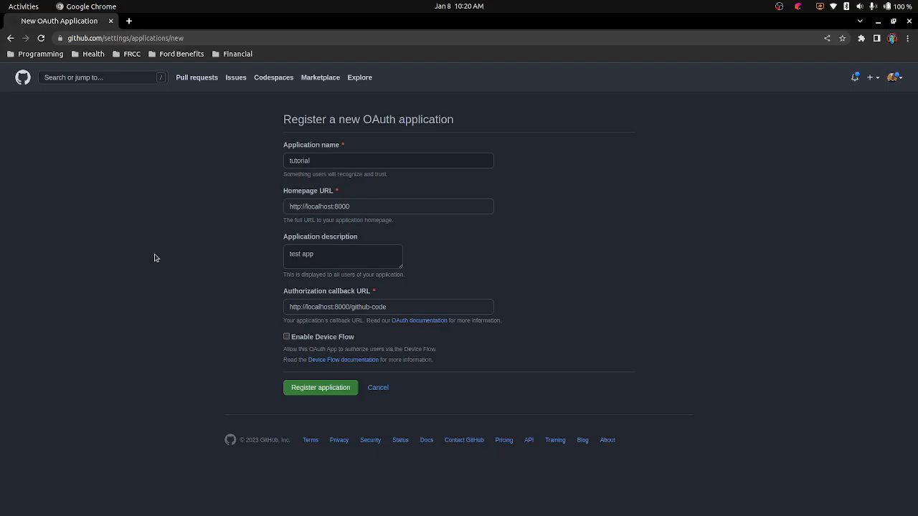
mouse_move(180, 377)
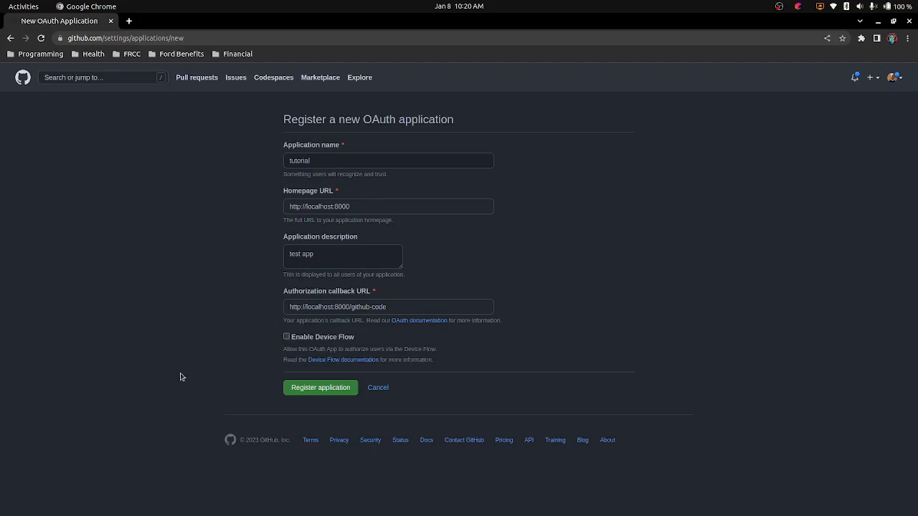
click(320, 387)
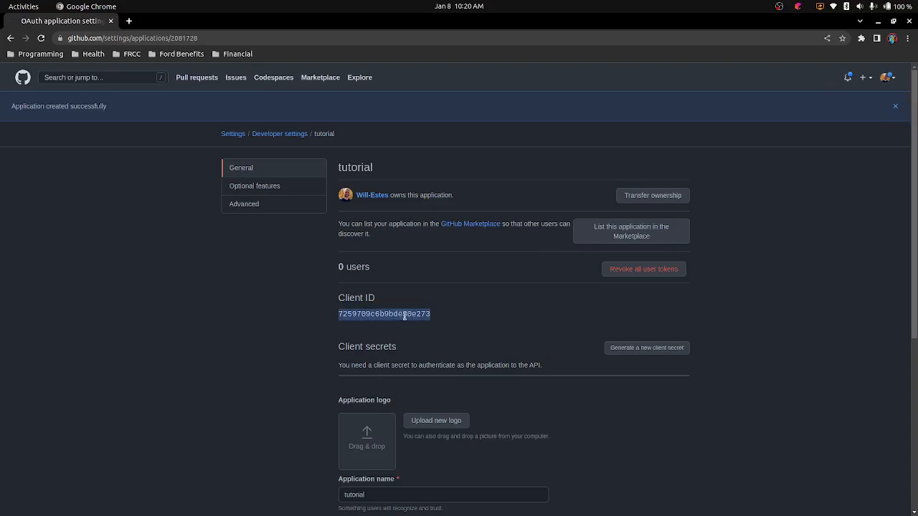
click(23, 7)
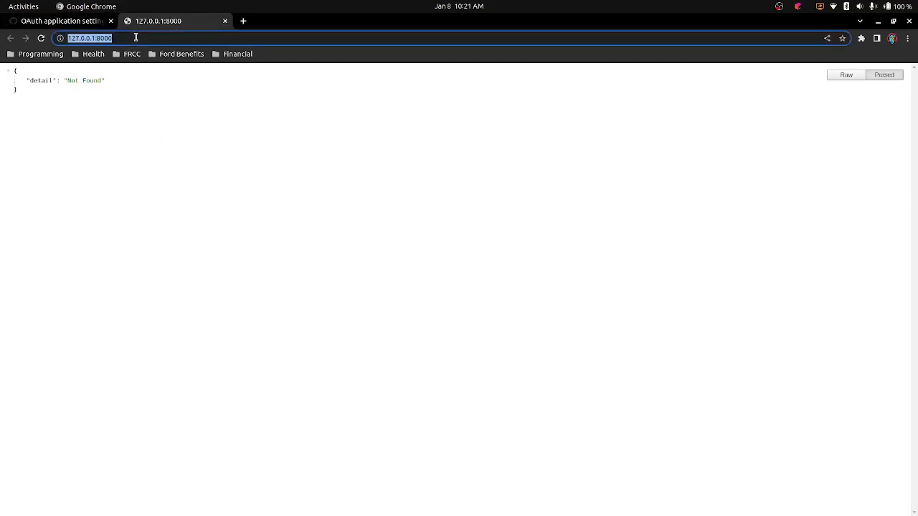
- Visit 127.0.0.1:8000/github-login to get redirected to GitHub's Authorize tutorial page
text(/github-login)
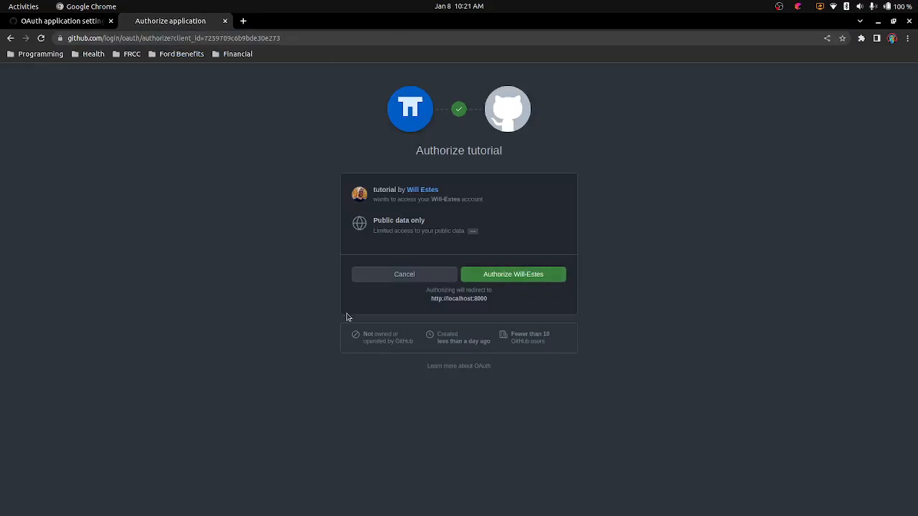
mouse_move(575, 182)
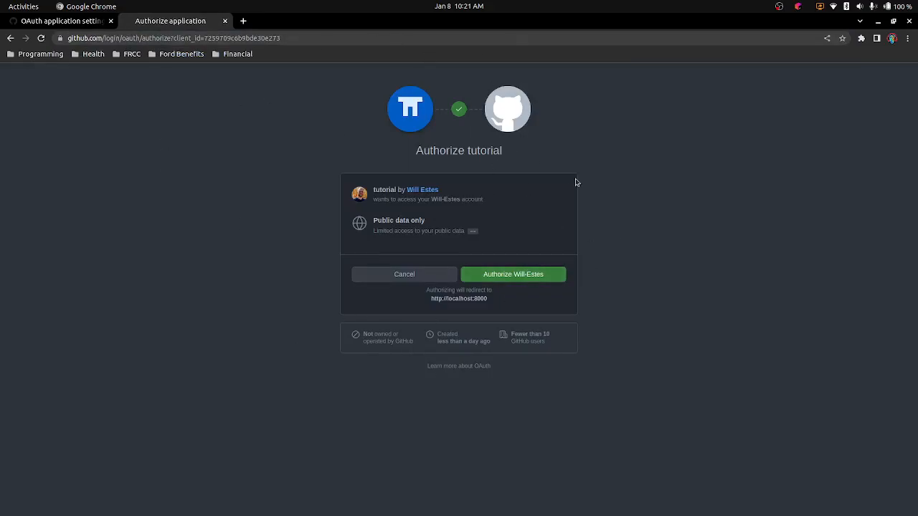
mouse_move(315, 85)
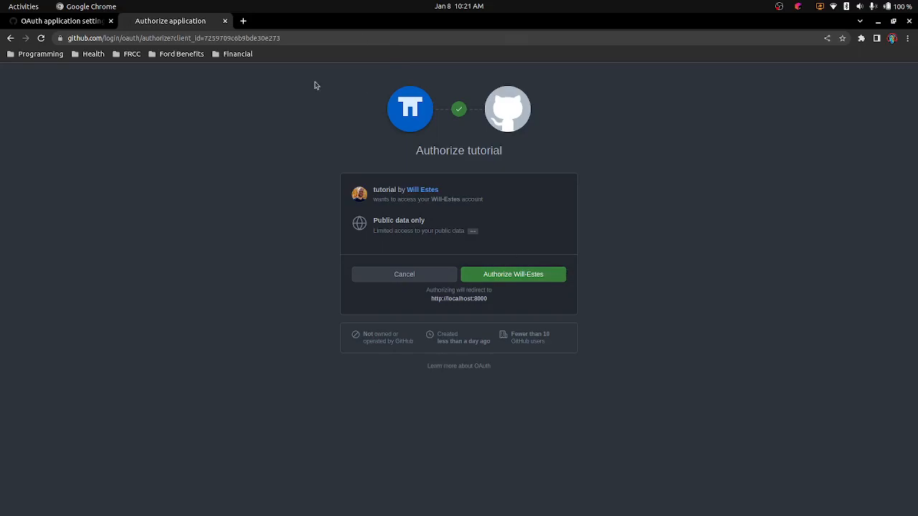
mouse_move(516, 288)
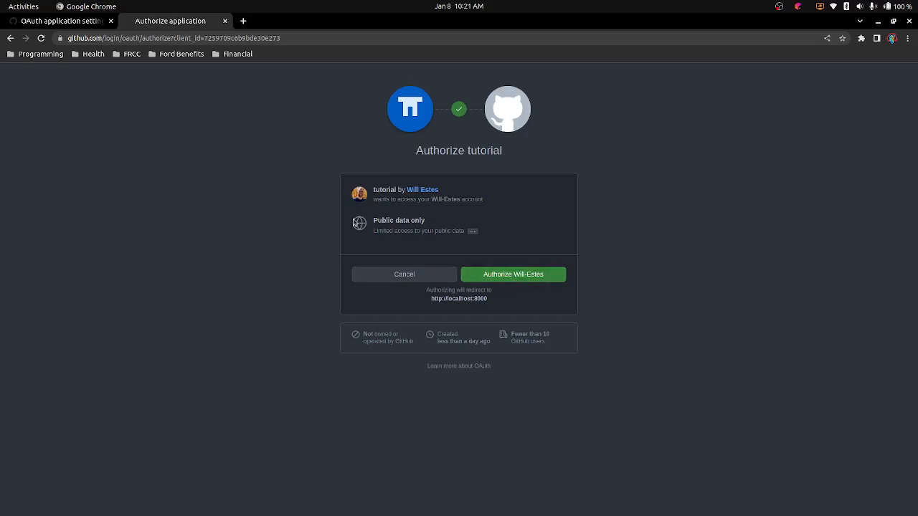
mouse_move(101, 107)
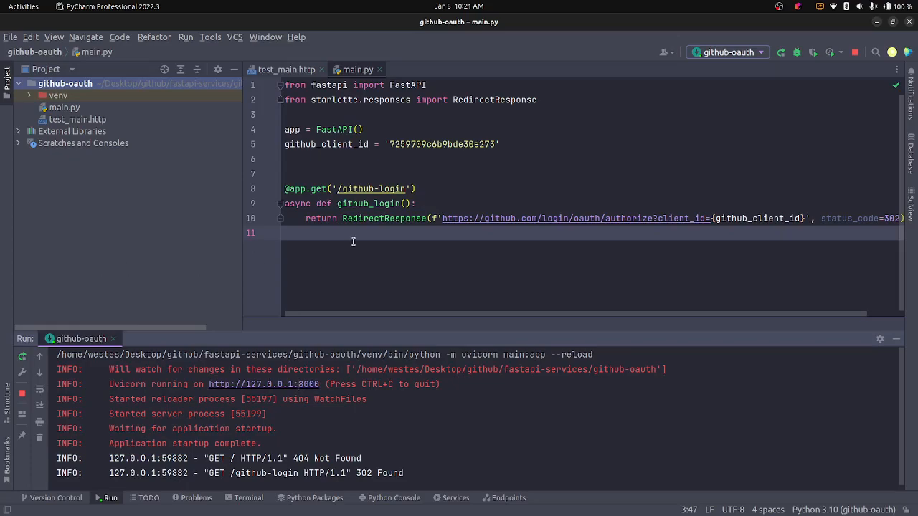
text(@)
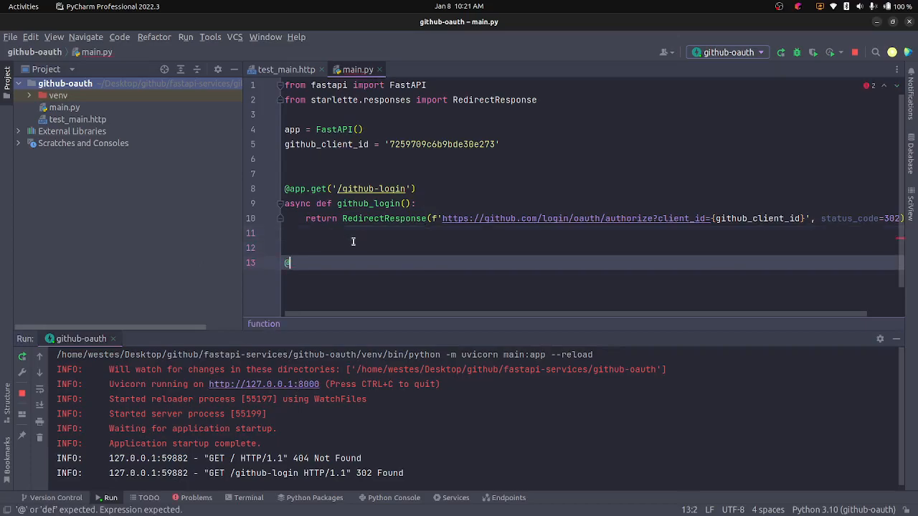
text(app.get('/')
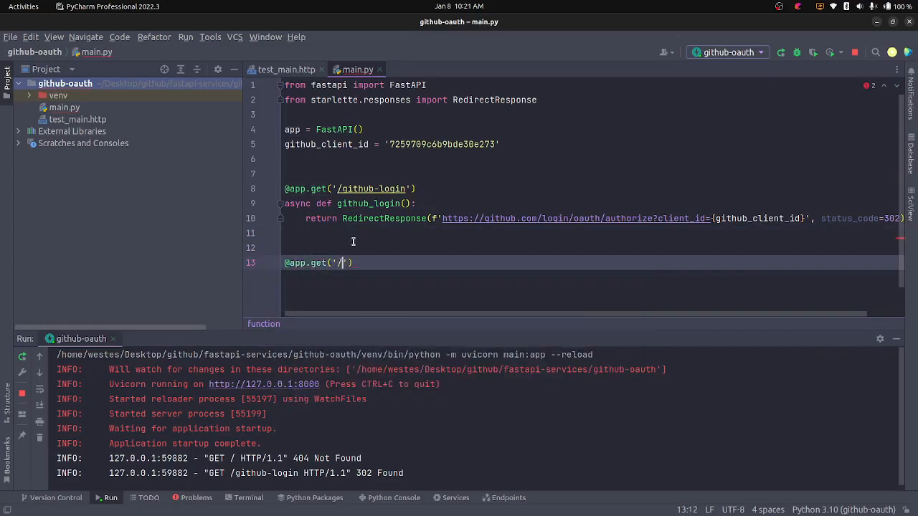
text(github-code)
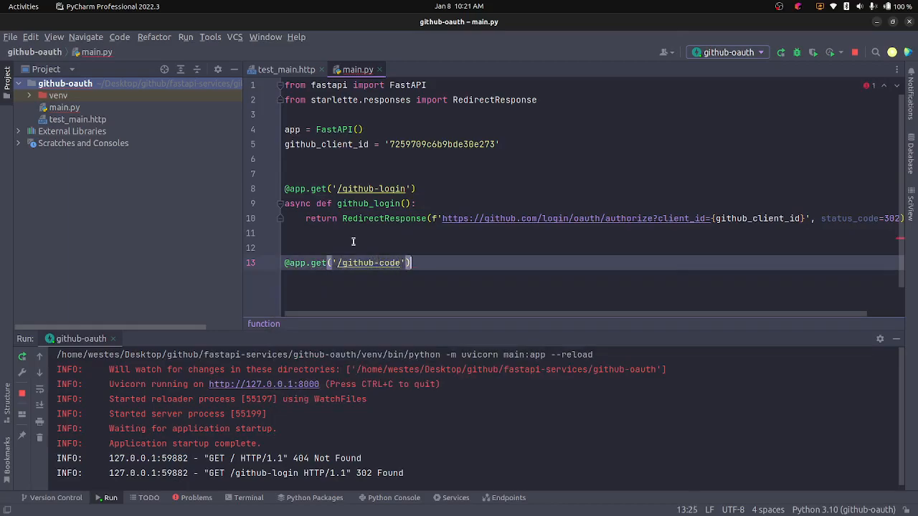
key(enter)
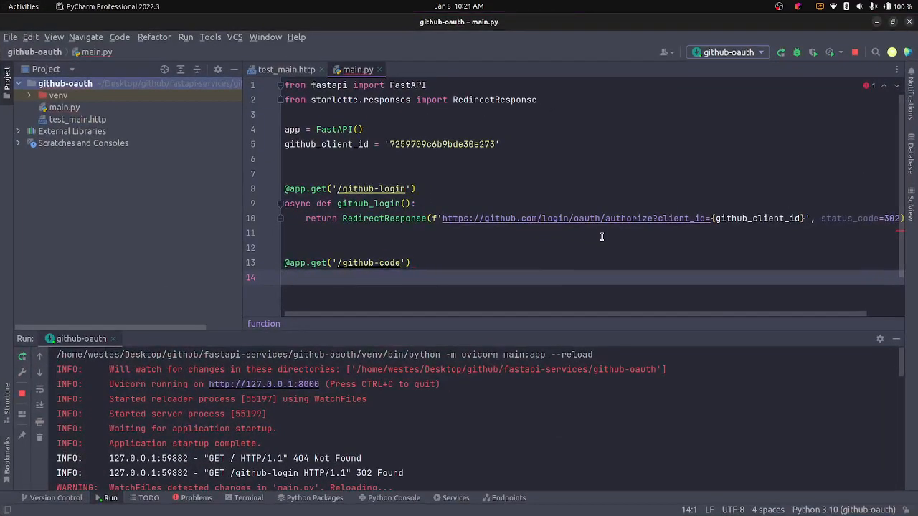
mouse_move(411, 254)
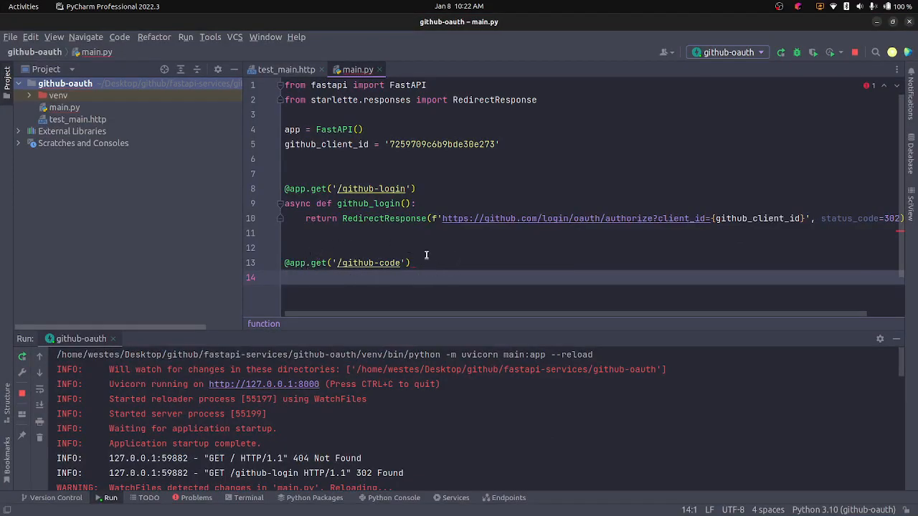
mouse_move(384, 280)
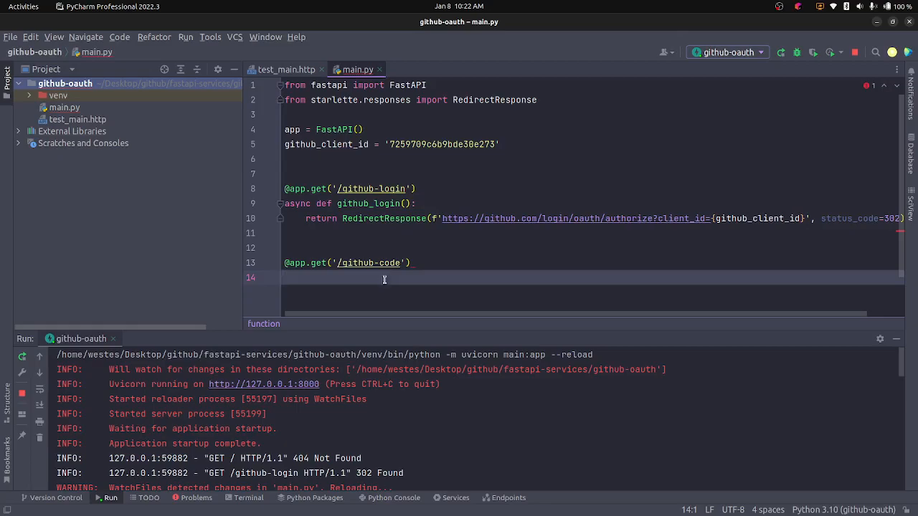
text(async def)
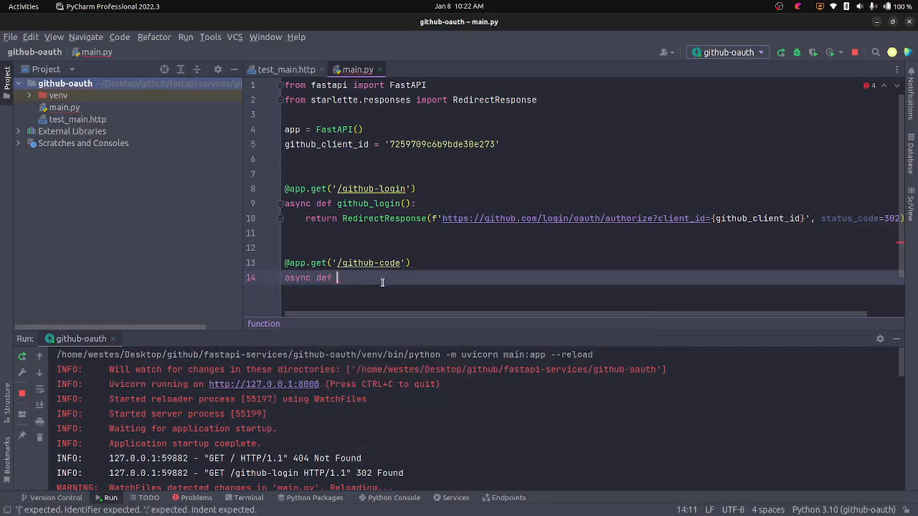
text(github_code()
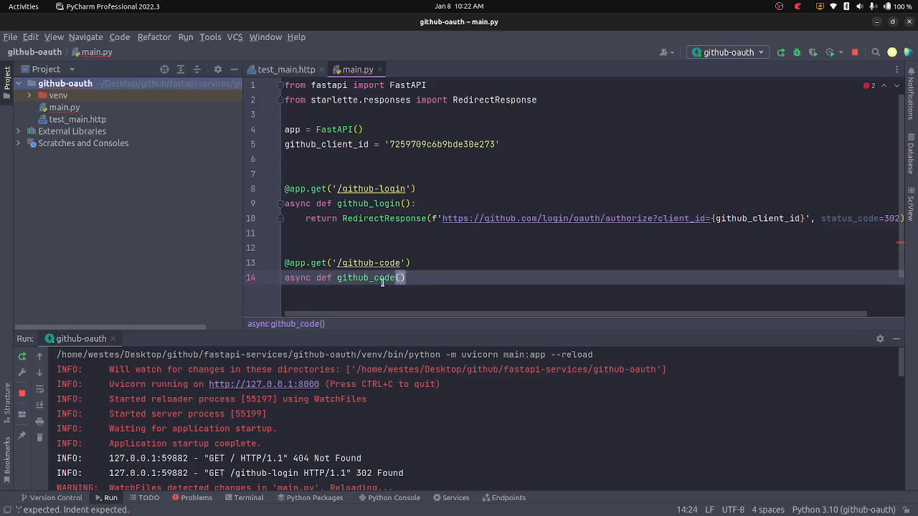
text(code)
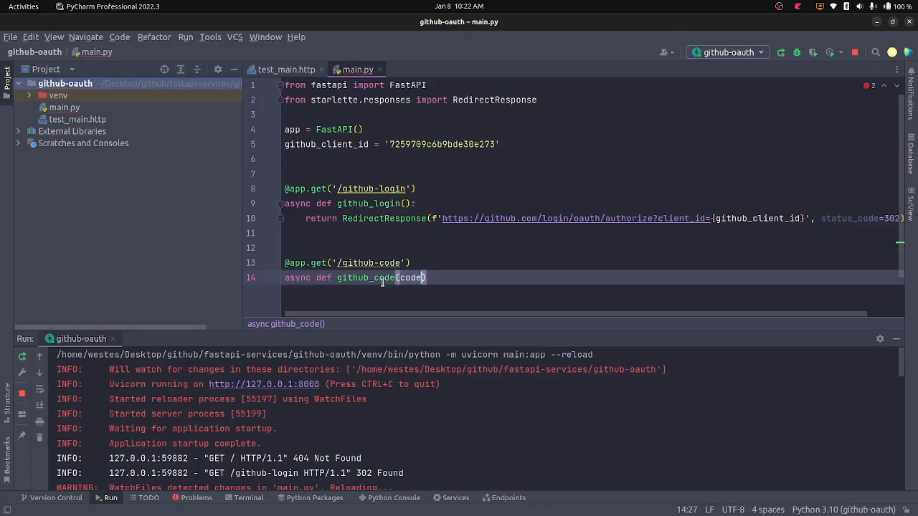
text(: str)
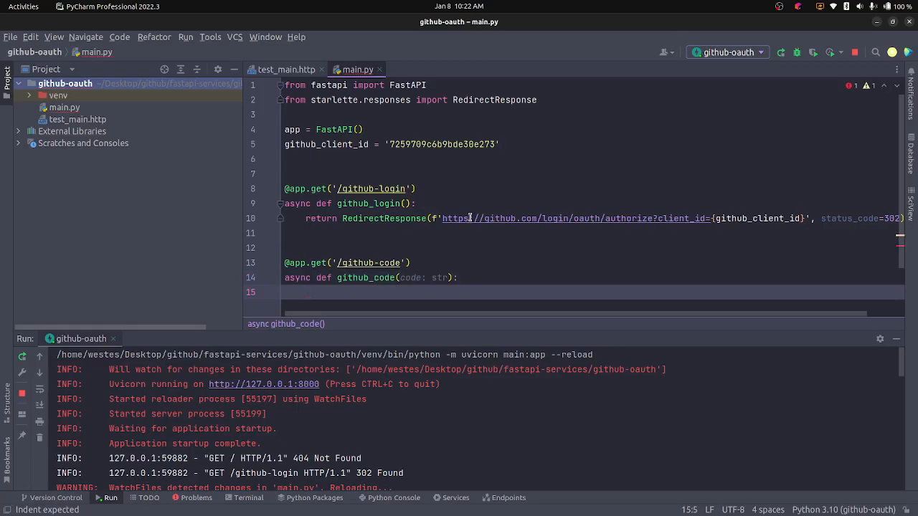
scroll(down, 3)
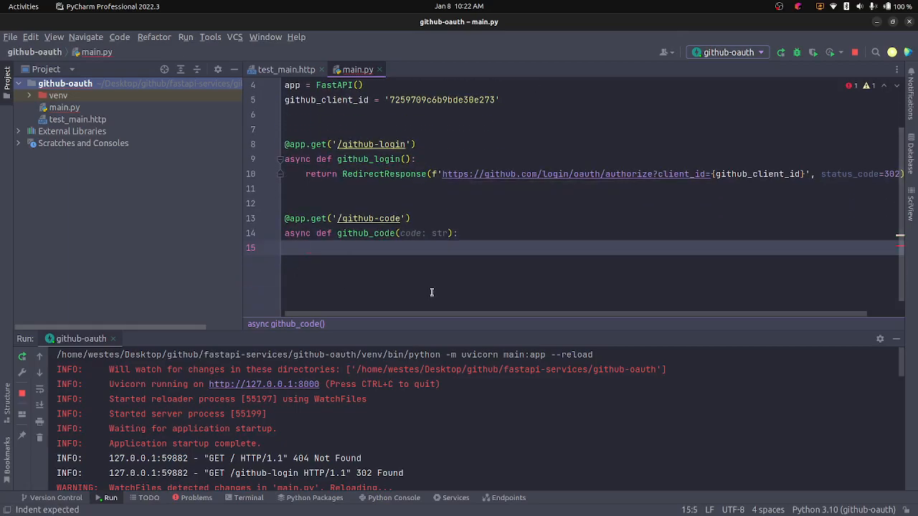
text(print(code)
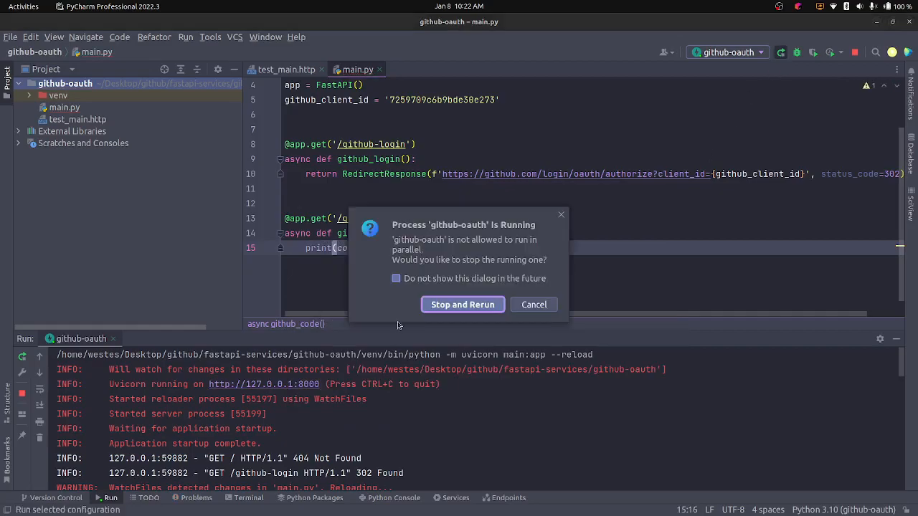
- Restart the github-oauth server and review the Uvicorn run configuration without changes
click(462, 304)
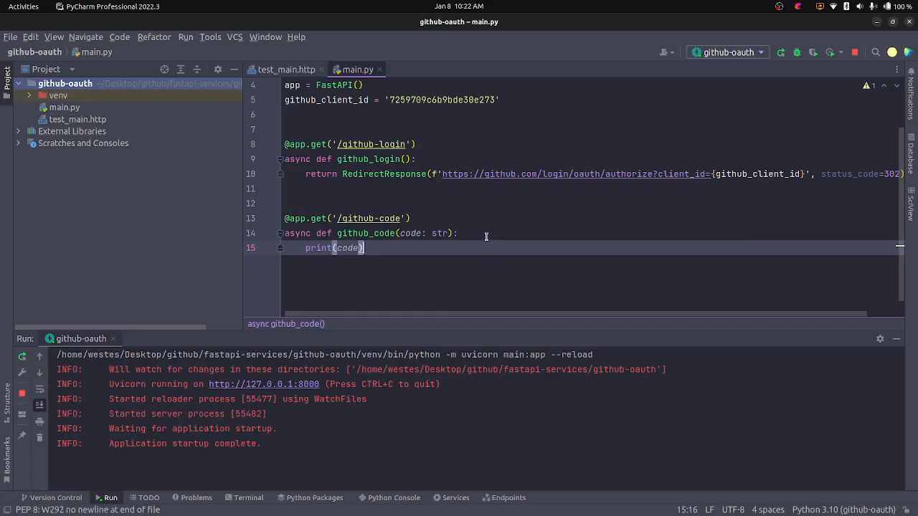
mouse_move(753, 58)
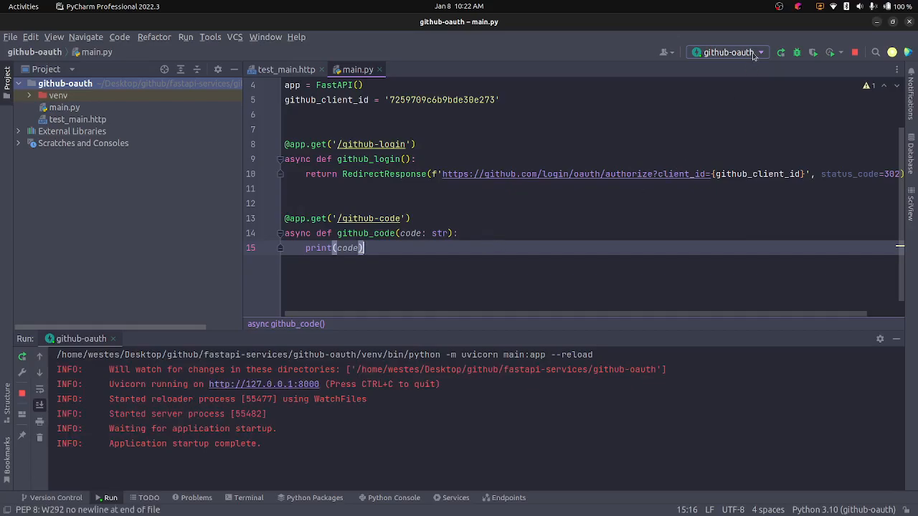
click(726, 52)
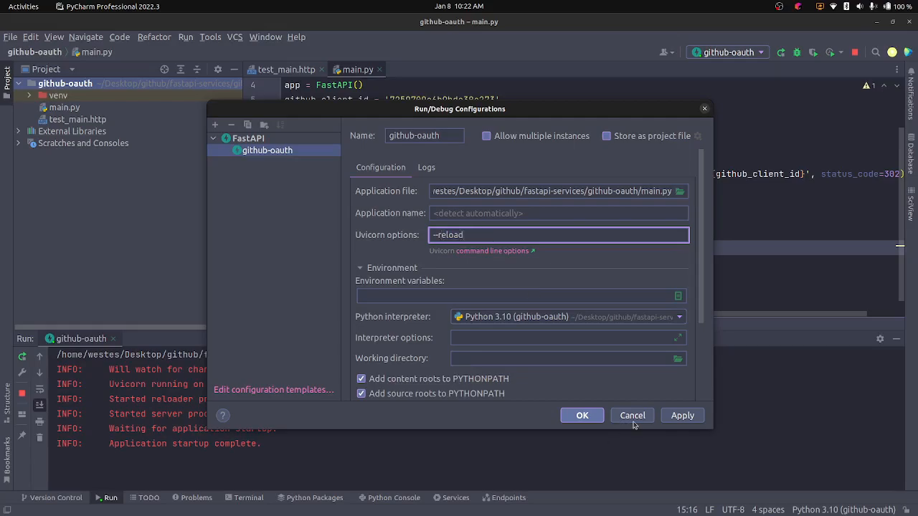
click(582, 416)
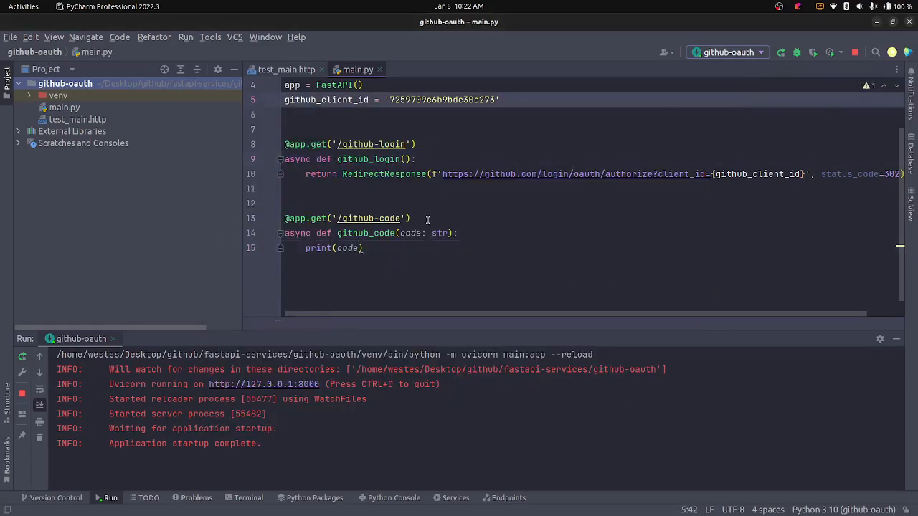
mouse_move(120, 264)
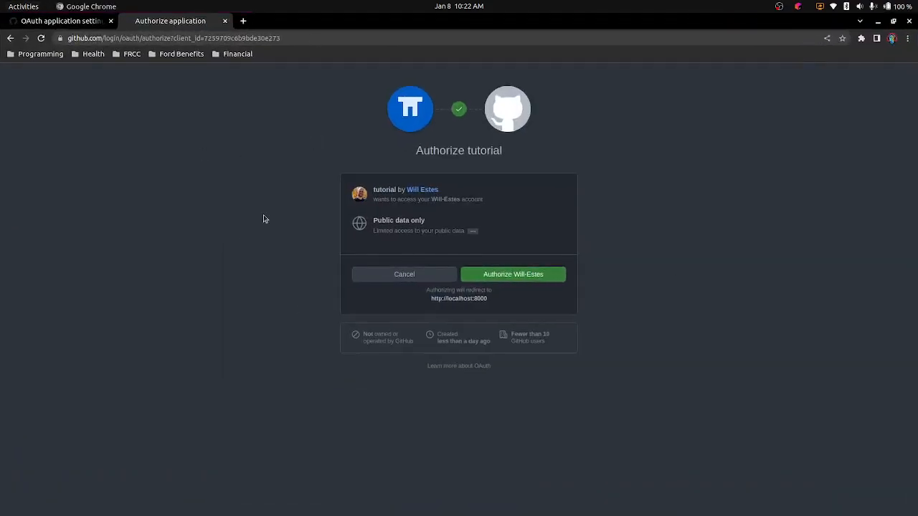
mouse_move(232, 213)
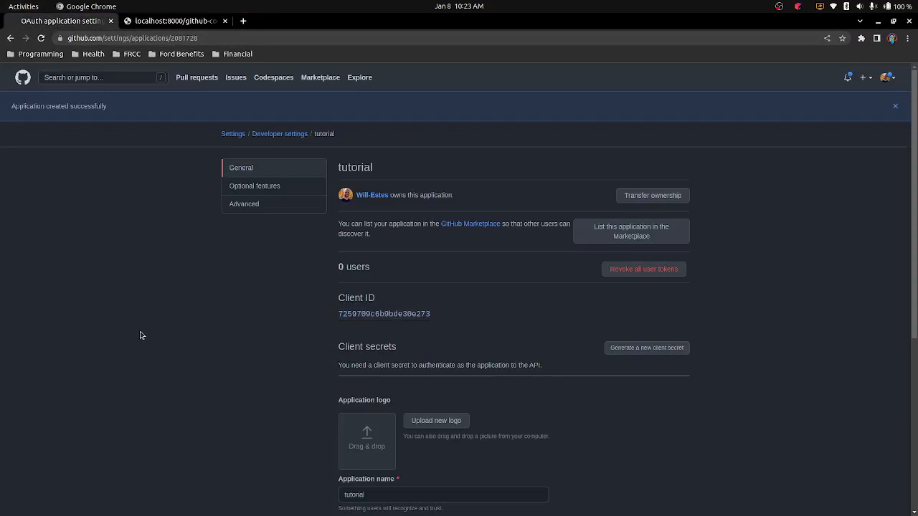
- Generate a new client secret for the tutorial OAuth app
scroll(down, 3)
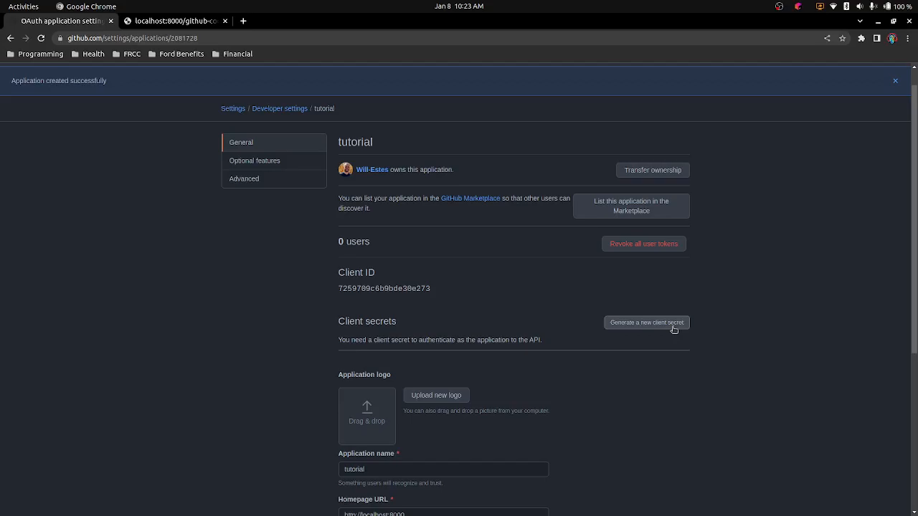
click(645, 322)
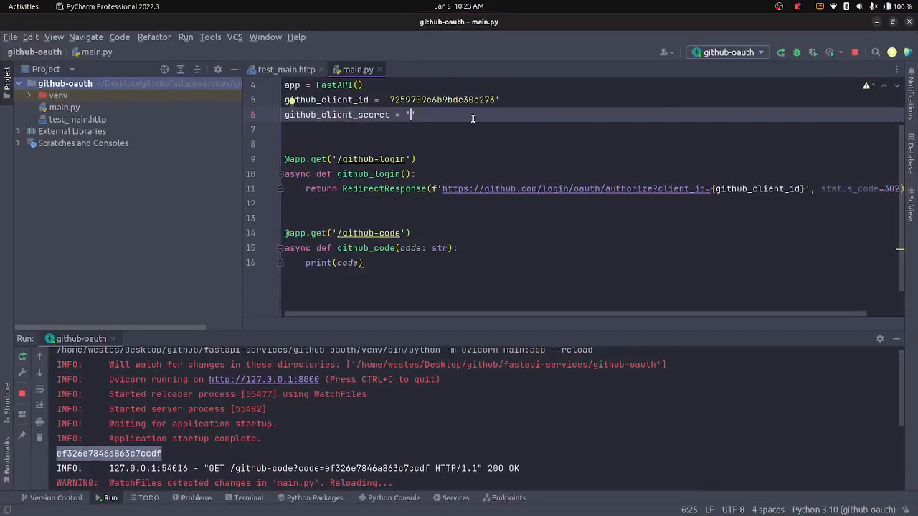
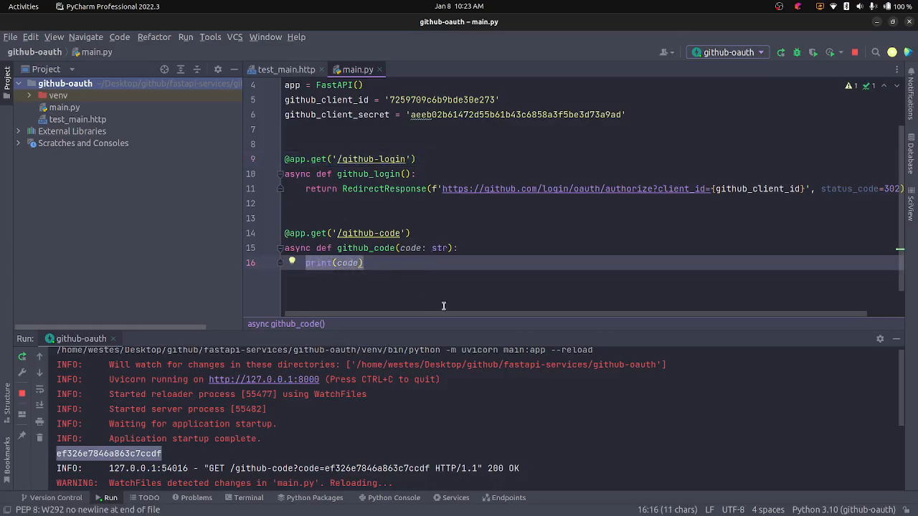
- Fill github_client_secret with the copied secret value and delete the temporary print(code)
key(Delete)
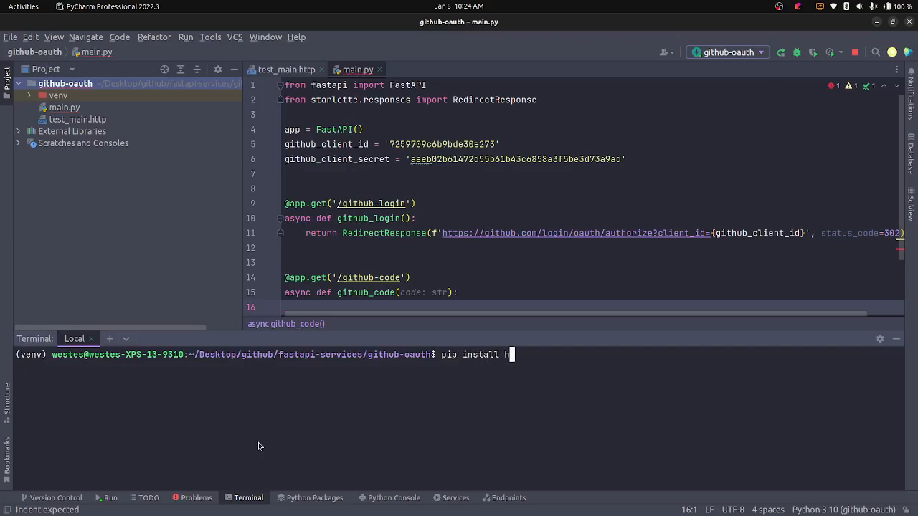
- Run pip install httpx in the project terminal
text(ttpx)
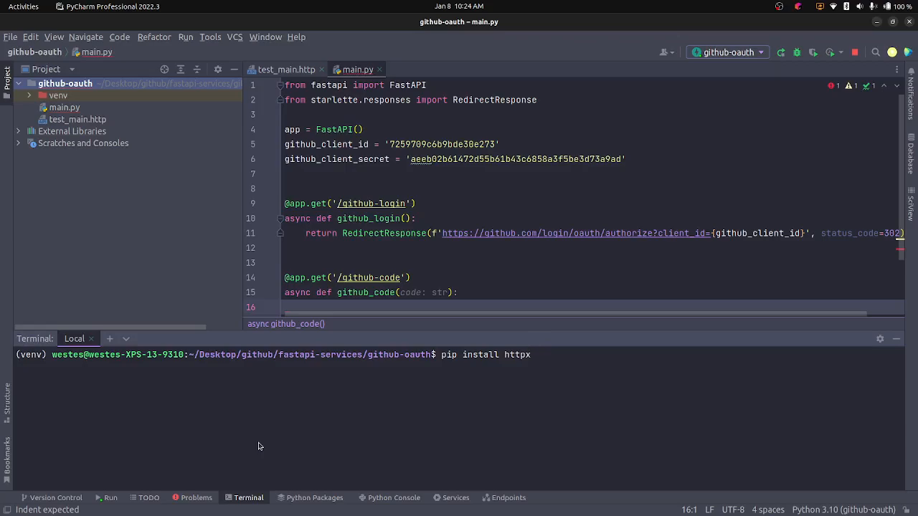
key(Return)
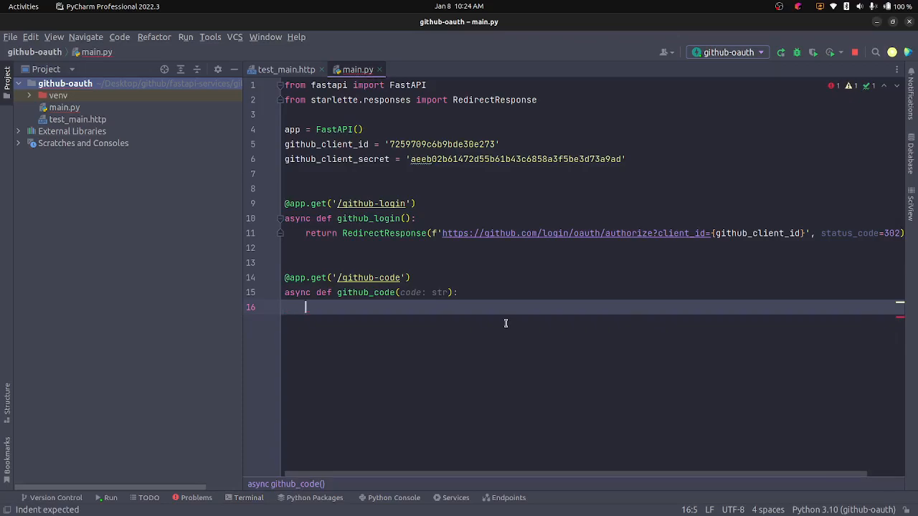
- Import httpx and add an async with httpx.AsyncClient() as client block in github_code
text(async with https.Asy)
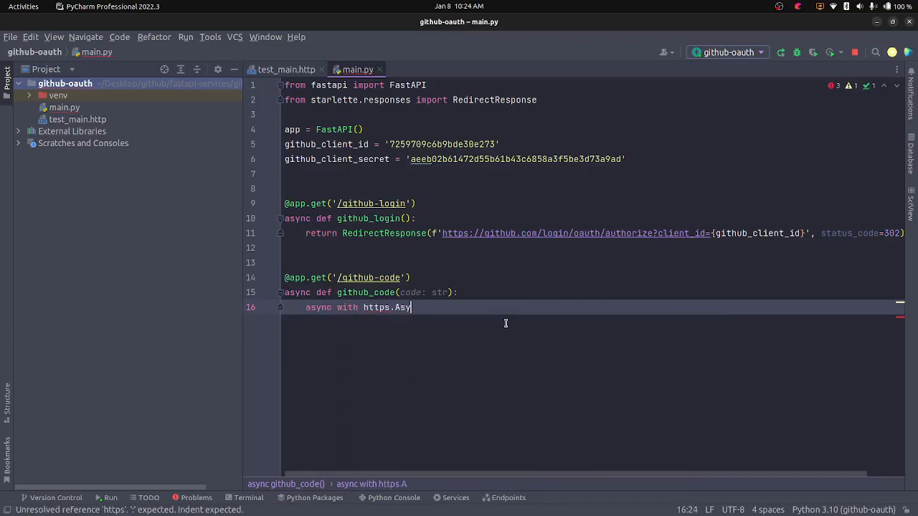
text(ncClient() as cli)
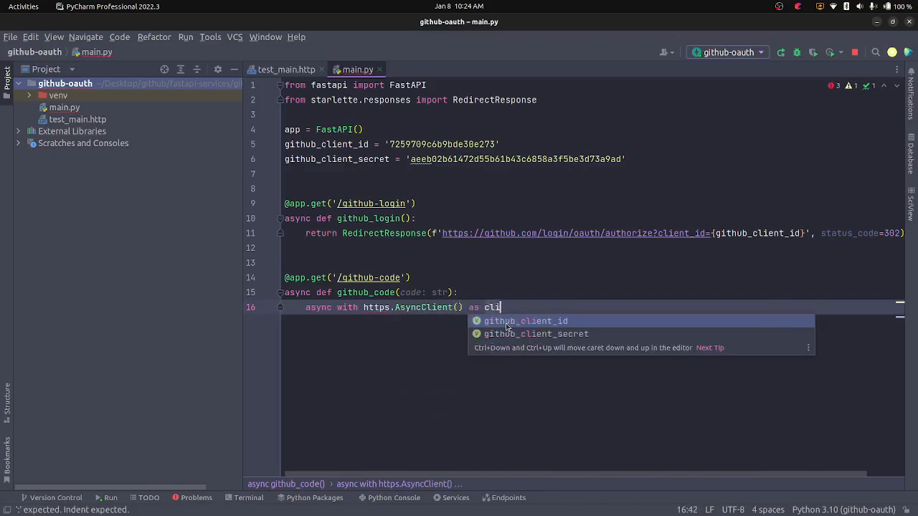
text(ent:)
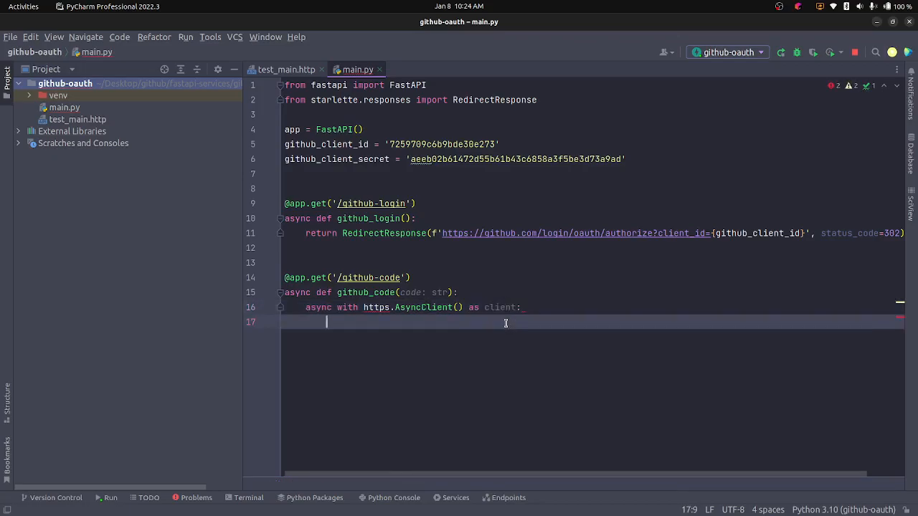
click(392, 307)
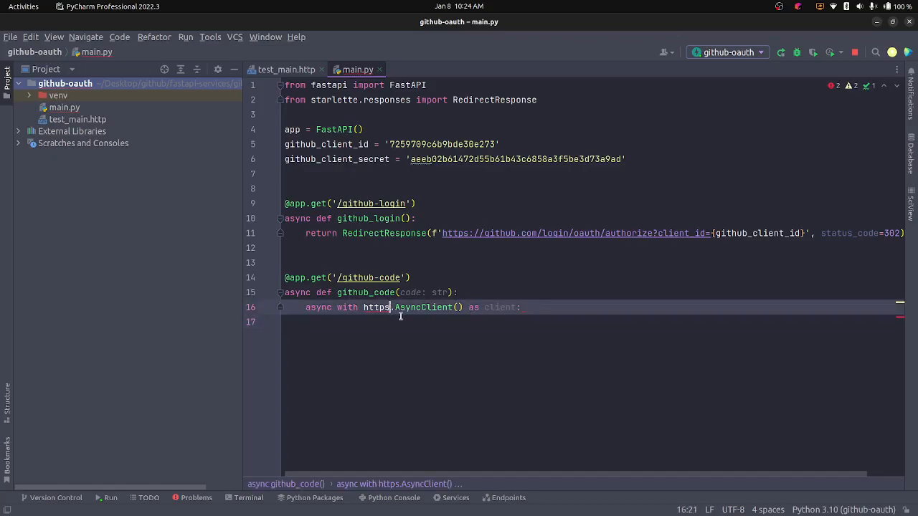
text(x)
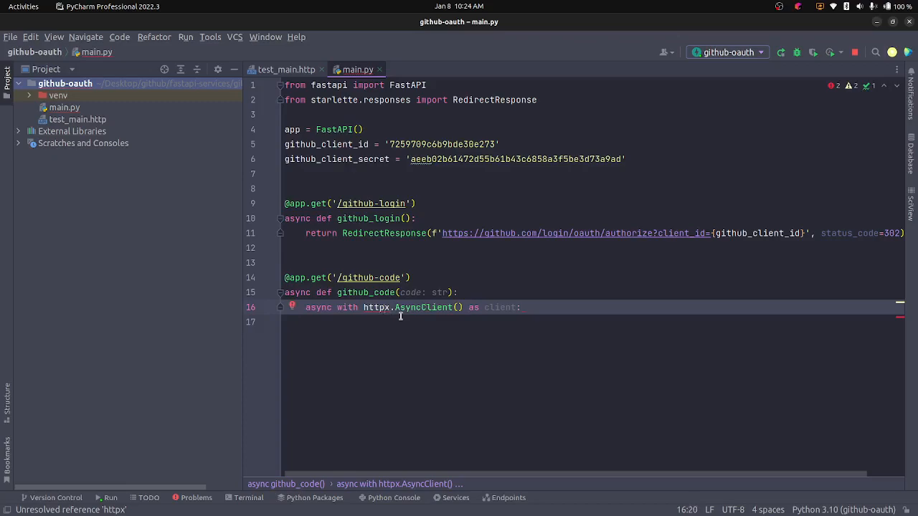
text(import httpx)
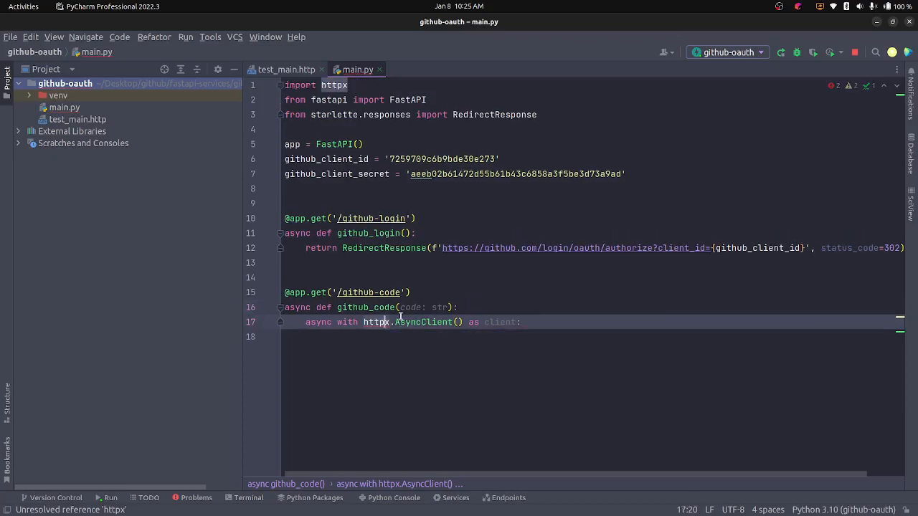
key(enter)
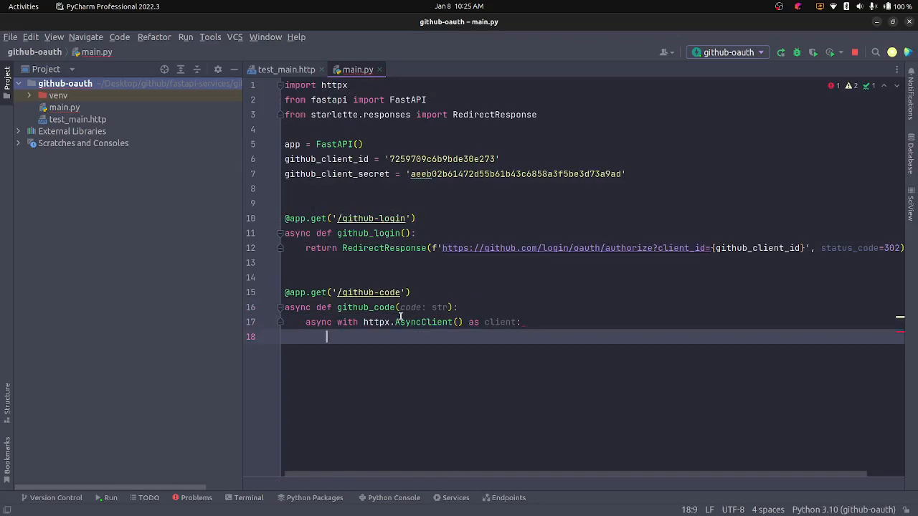
text(response)
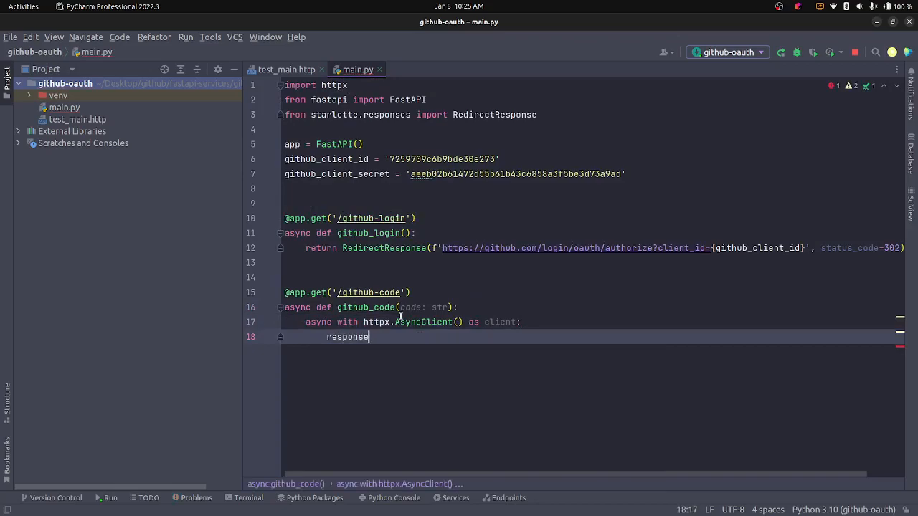
text(= a)
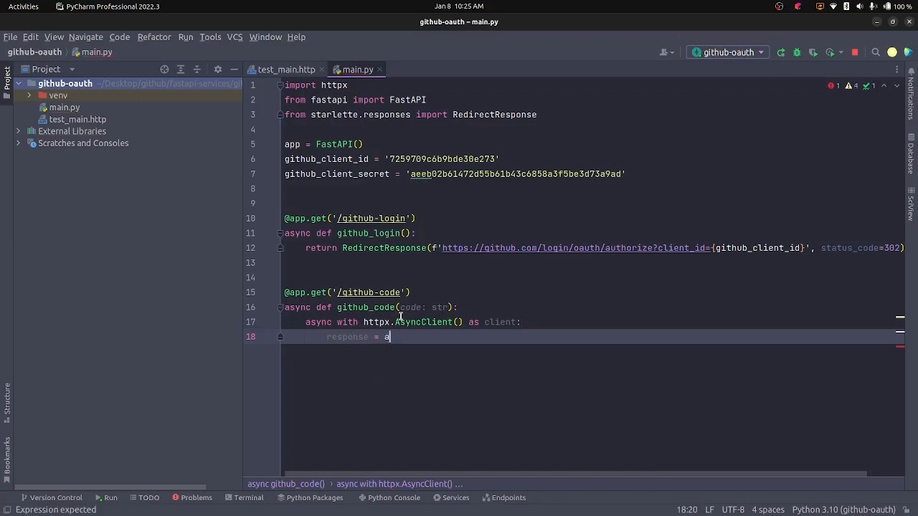
text(wait)
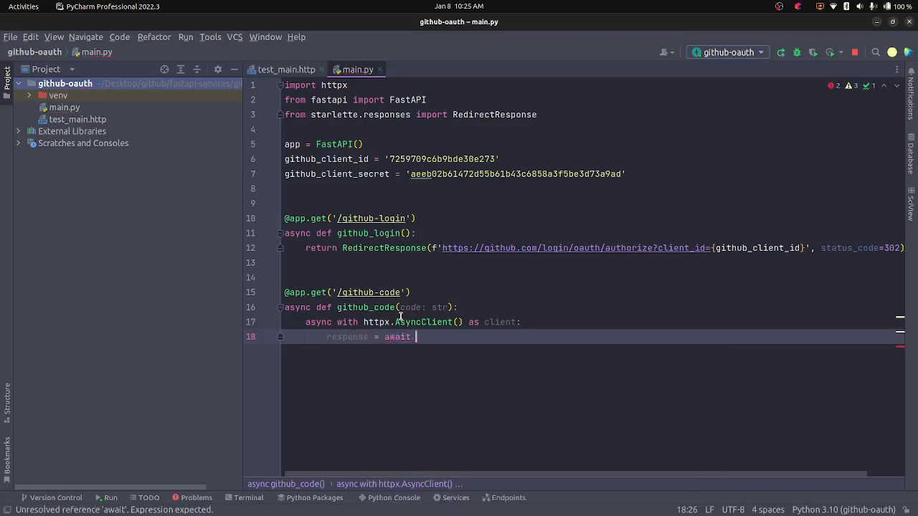
text(client.post)
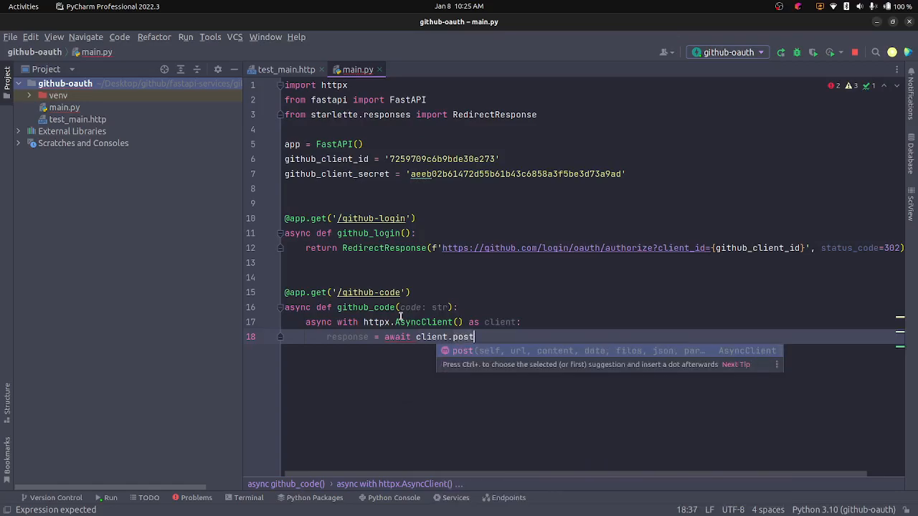
text((url=)
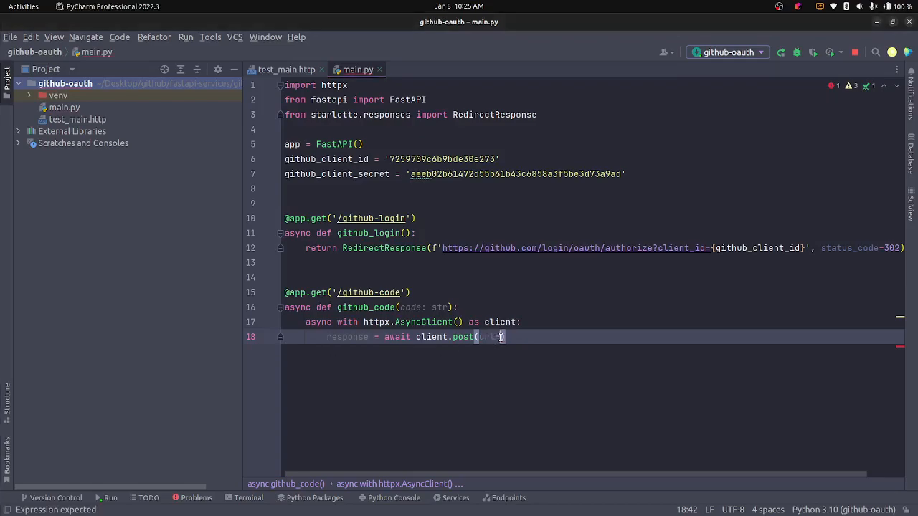
text(url='https://github.com/login/oauth/access_token')
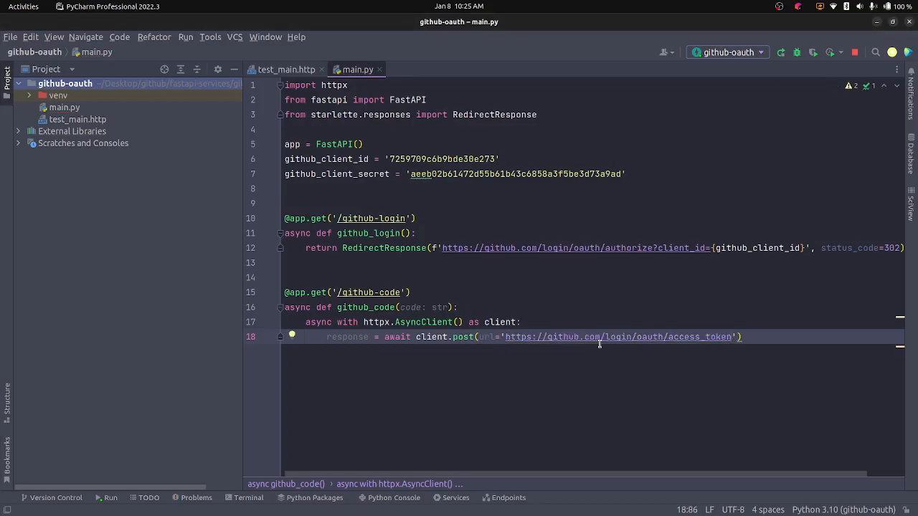
mouse_move(691, 337)
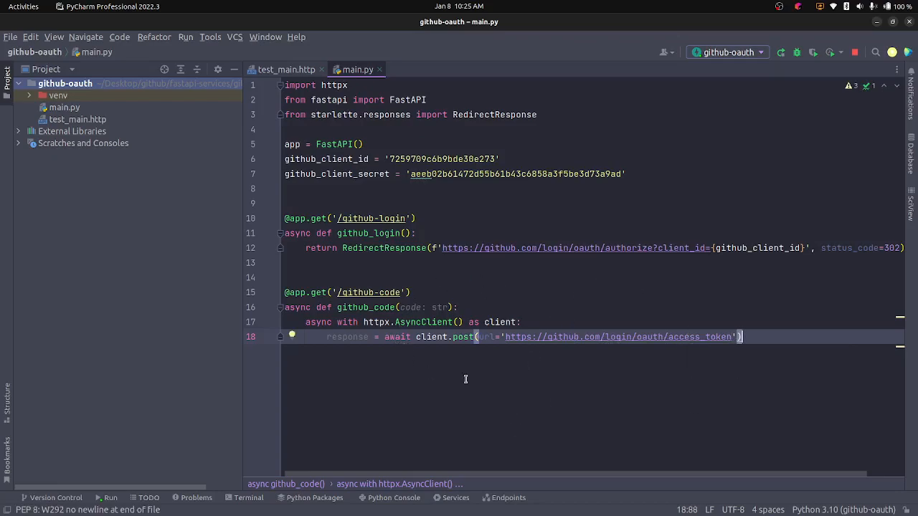
mouse_move(422, 380)
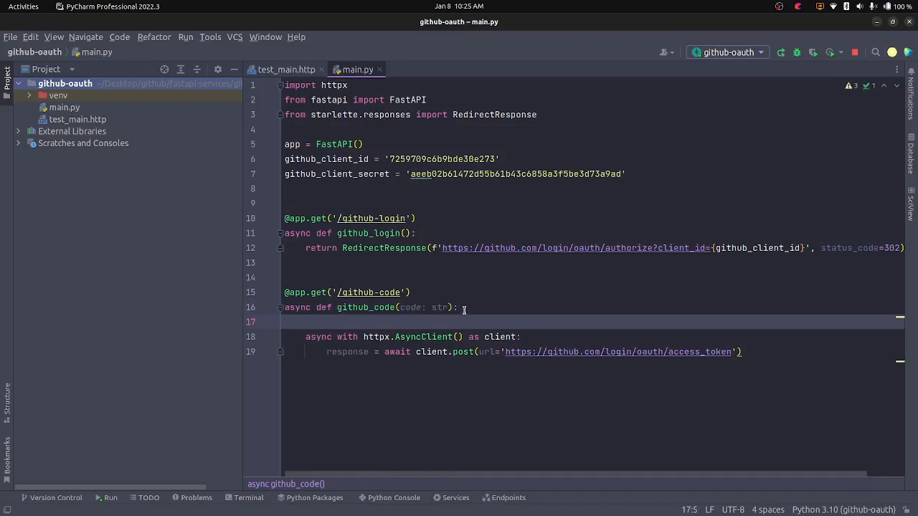
- Build a params dict with client_id, client_secret and code entries
text(params)
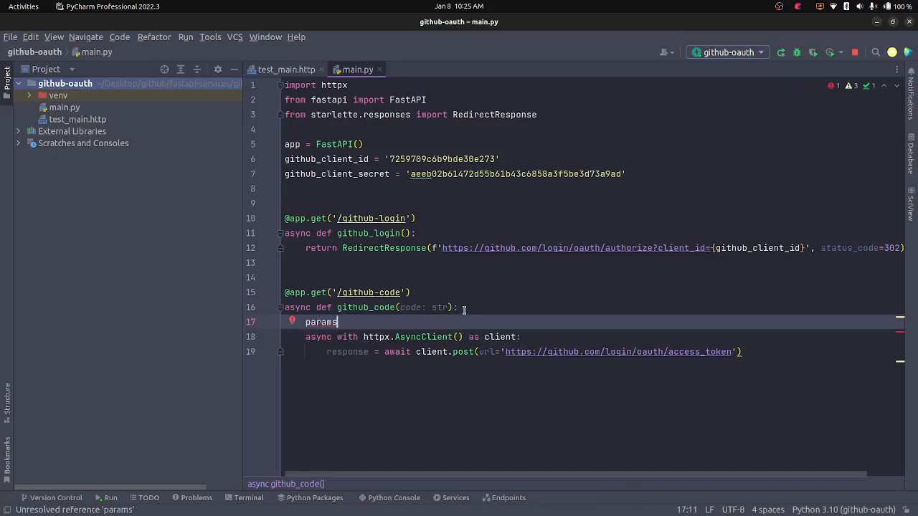
text(= {)
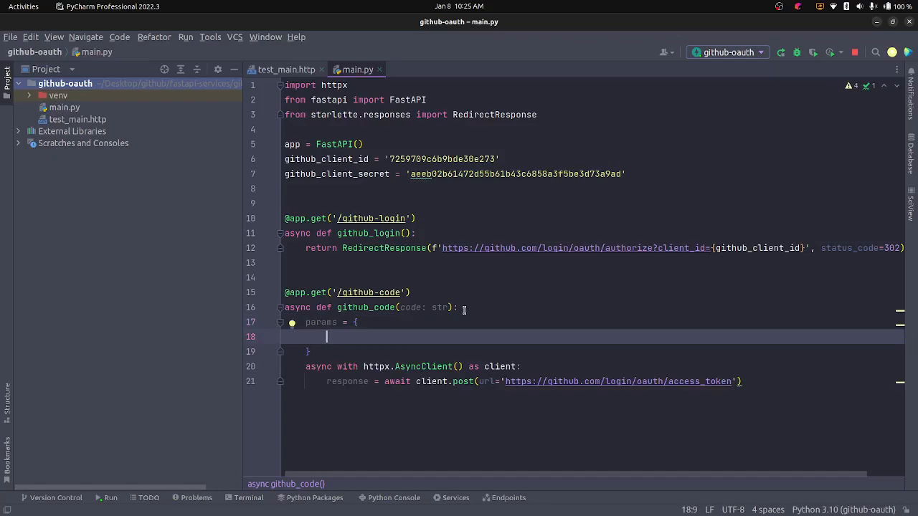
text('client_)
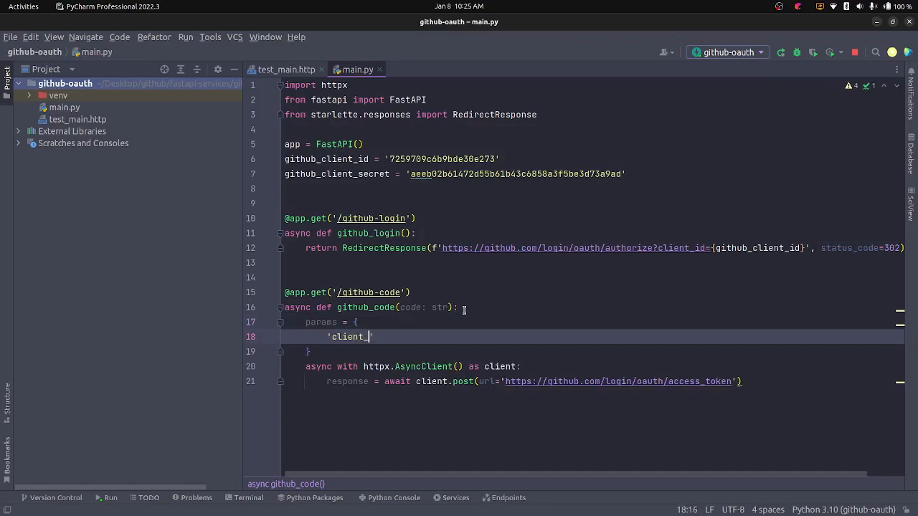
text(id')
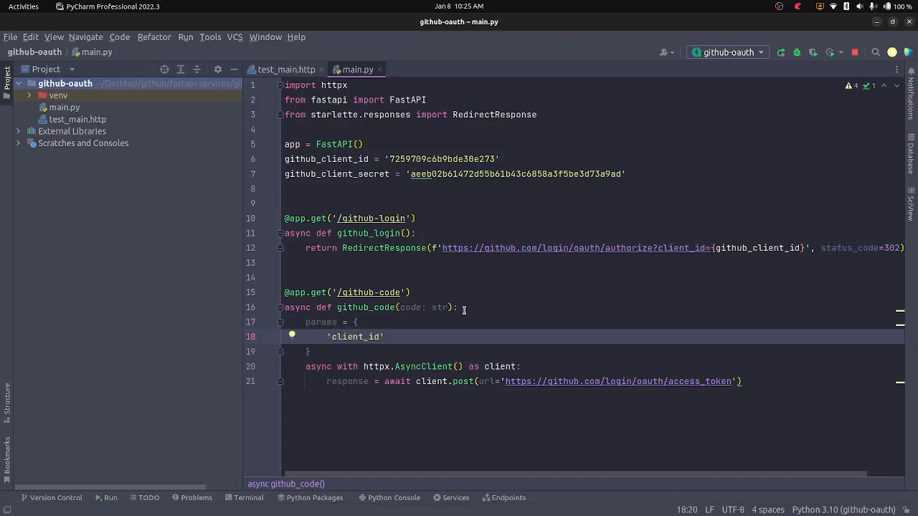
text(: github_client_id,)
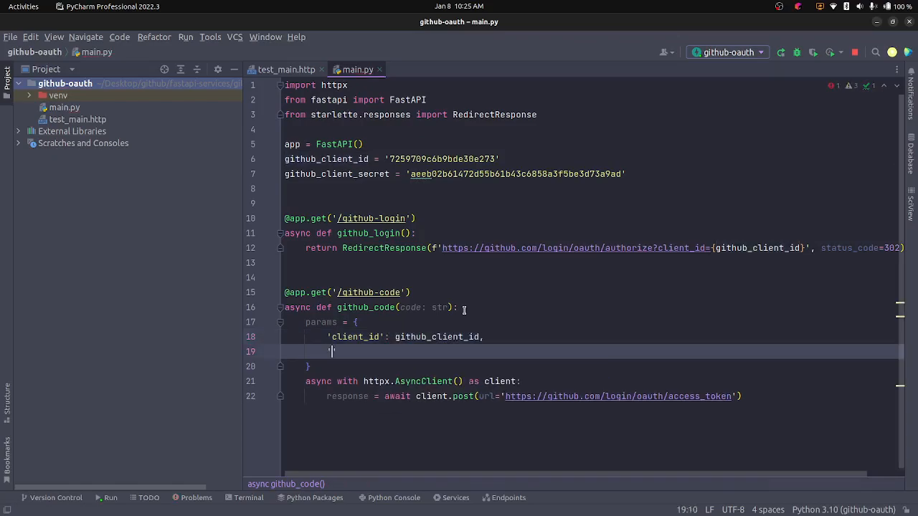
text('client_secret)
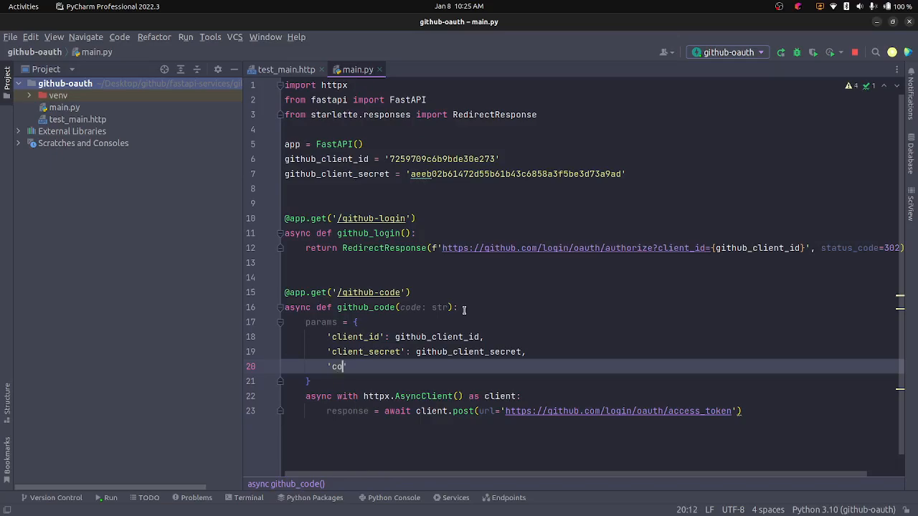
text(de':)
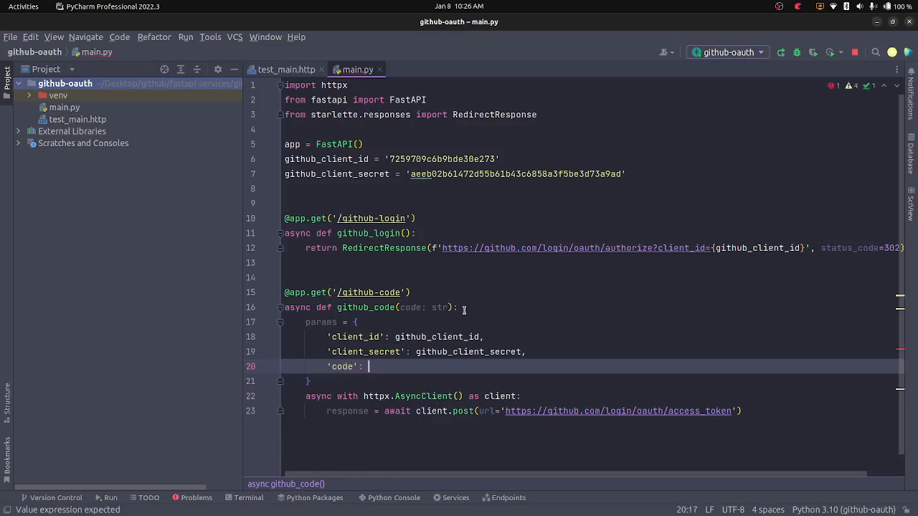
text(code)
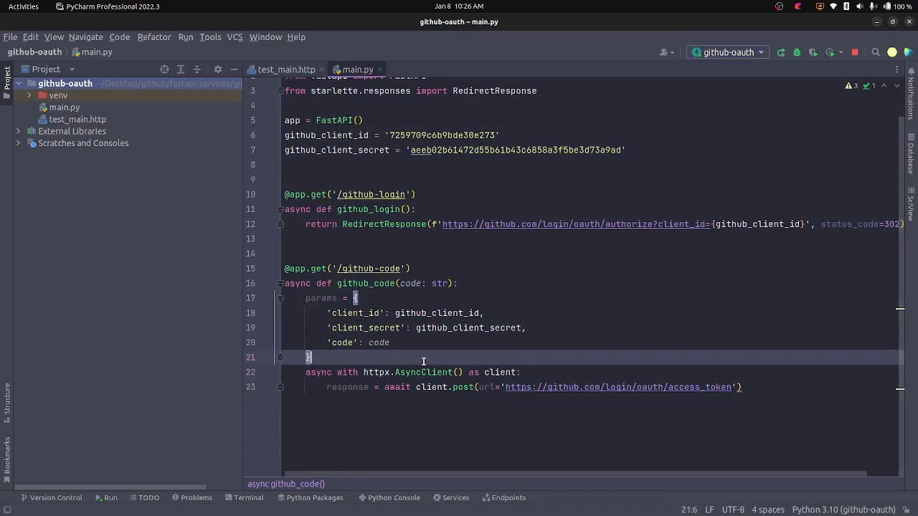
text(header)
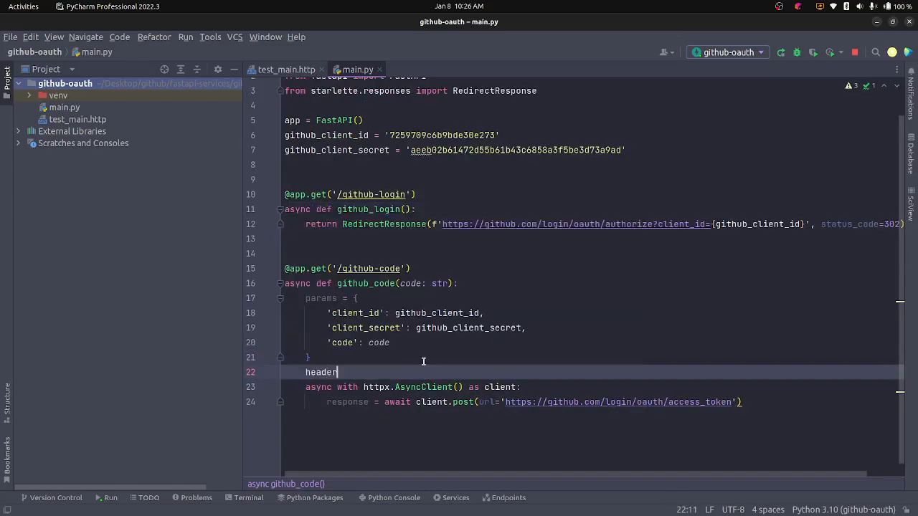
- Define headers {'Accept': 'application/json'} and pass params and headers to client.post()
text(s)
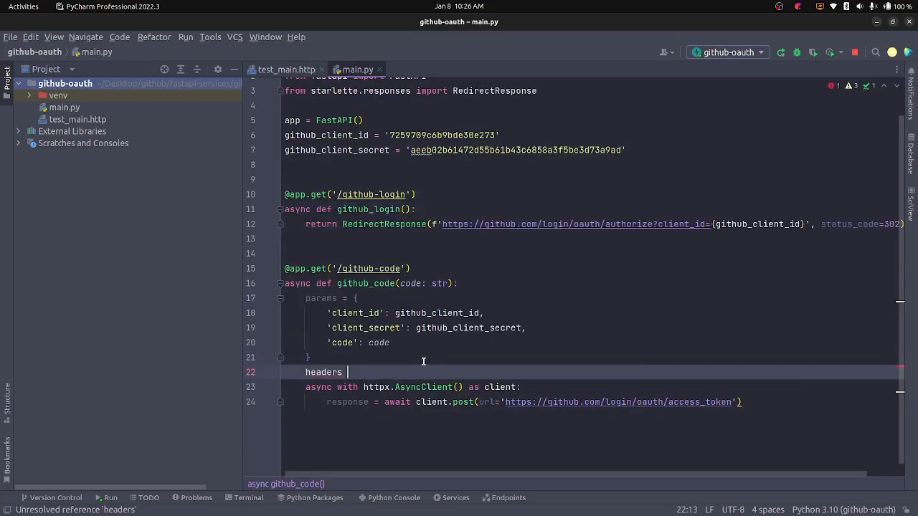
text(= {'Accept': 'application)
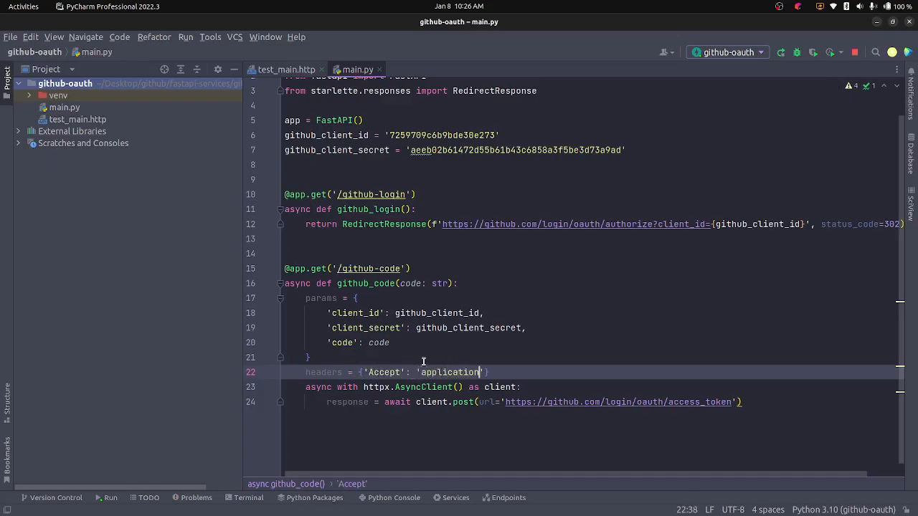
text(/json)
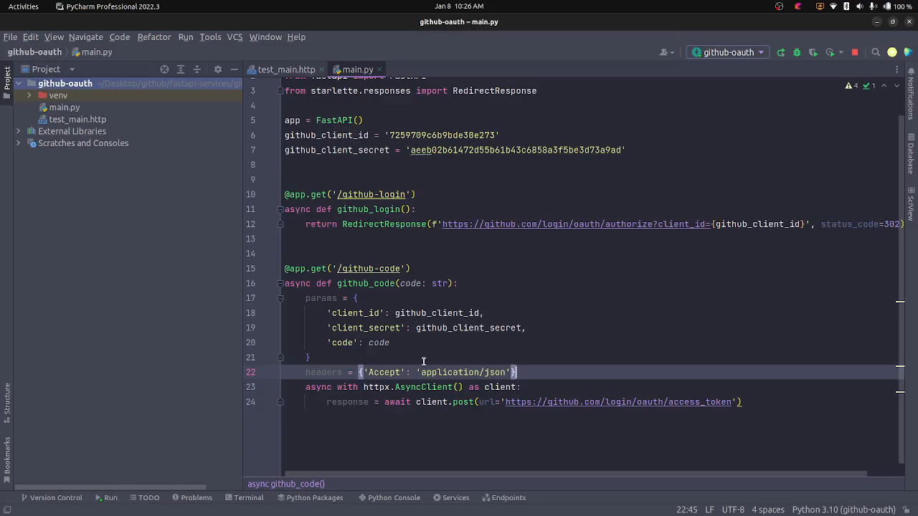
mouse_move(472, 362)
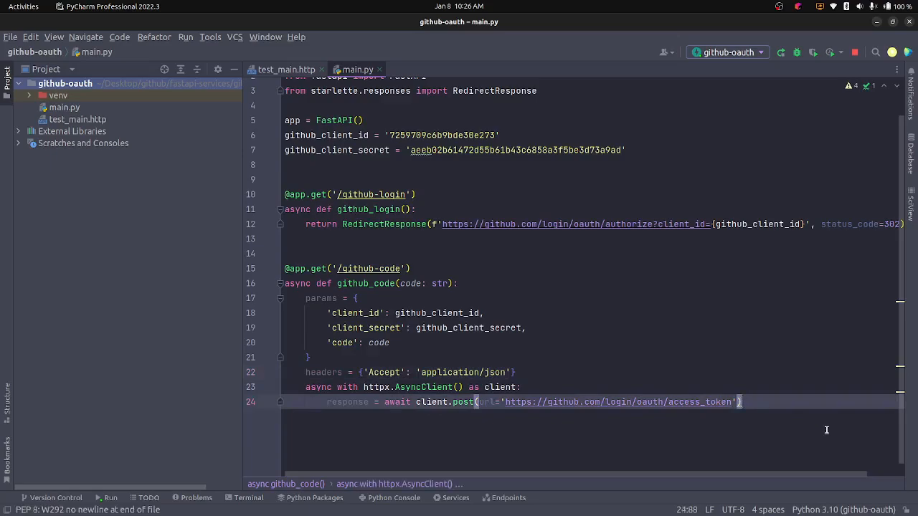
text(,)
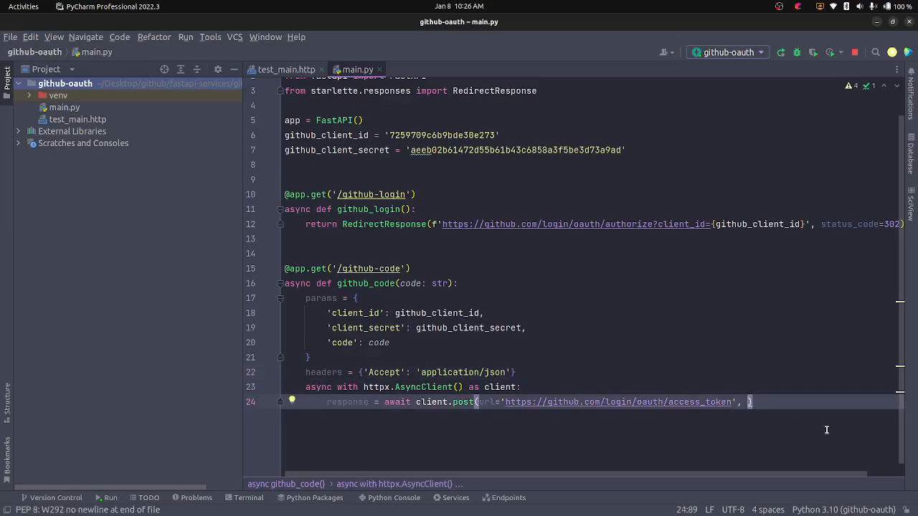
text(params=params, headers=headers)
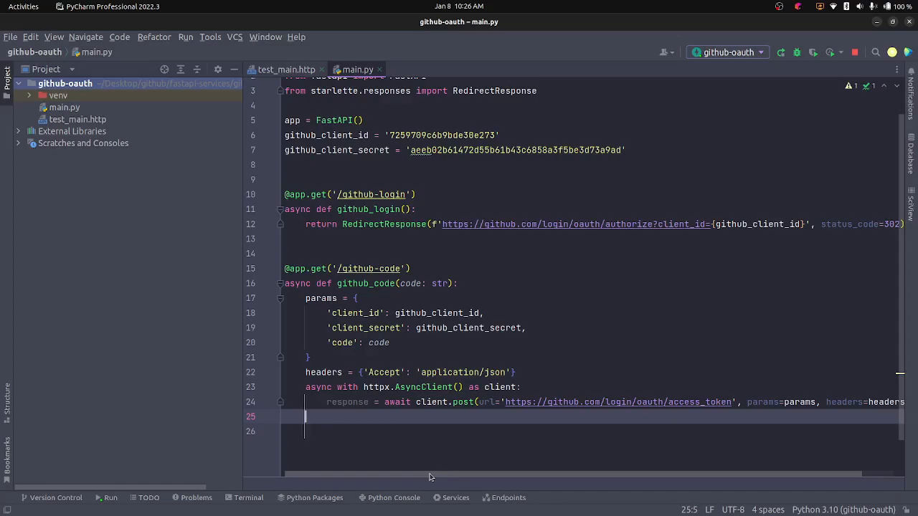
- Parse the token response into response_json with response.json() and print it
text(response_json =)
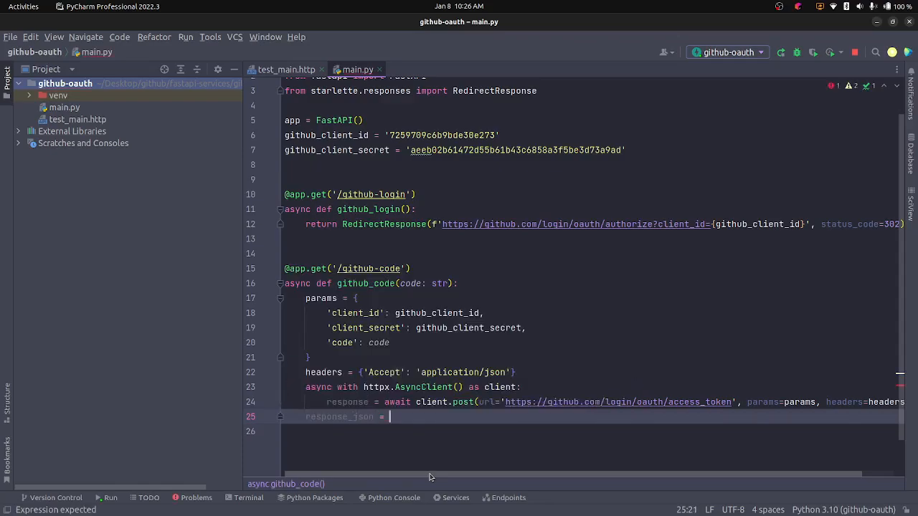
text(response.json())
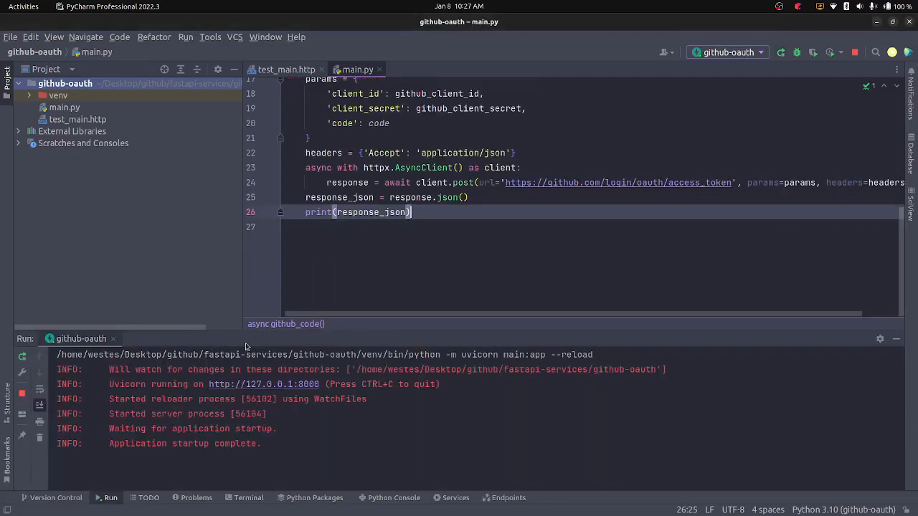
- Repeat the GitHub login in the browser so the run console logs the access token response
key(Super)
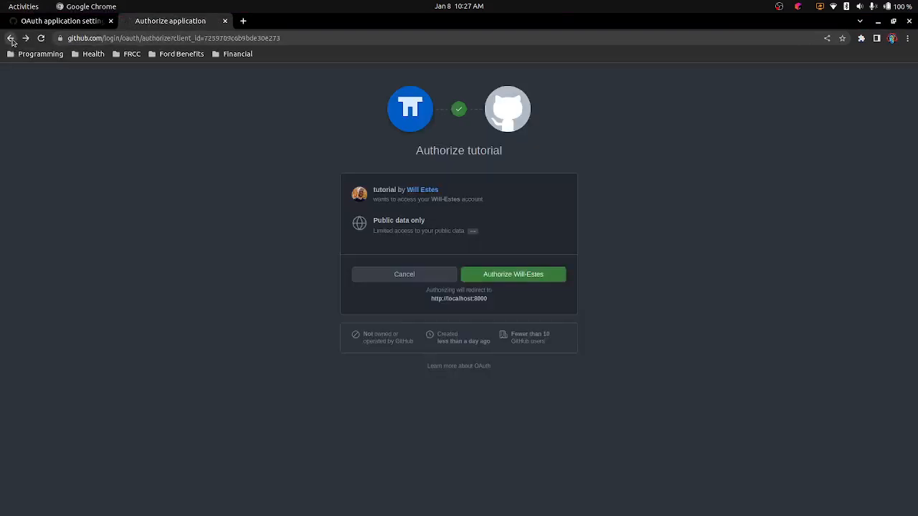
click(513, 274)
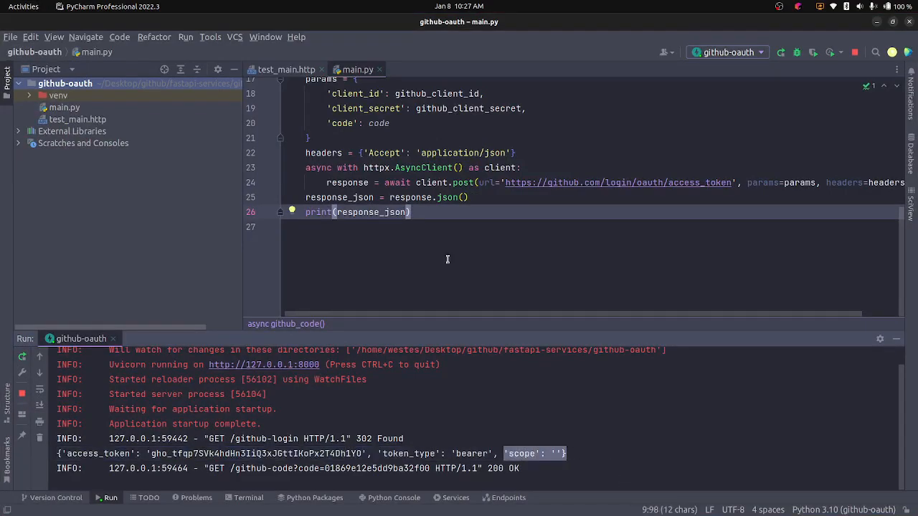
mouse_move(443, 256)
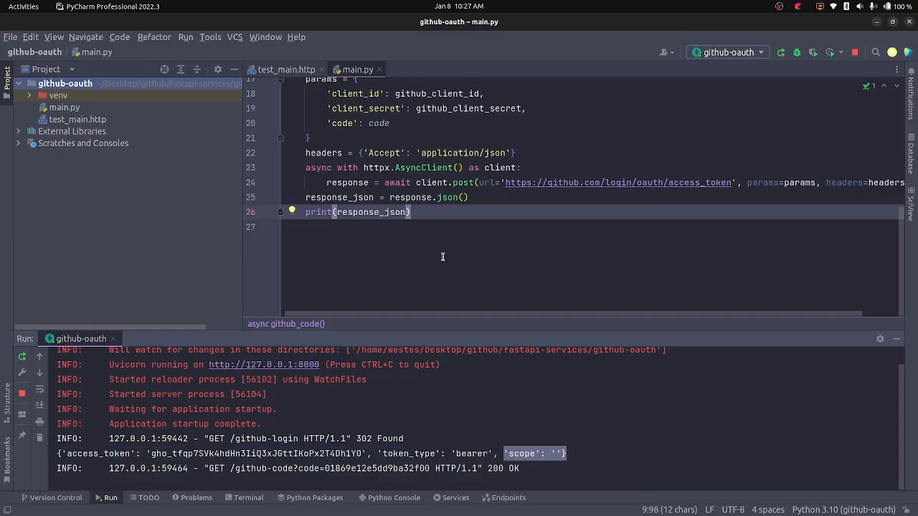
- Replace the print with access_token = response_json['access_token']
click(413, 212)
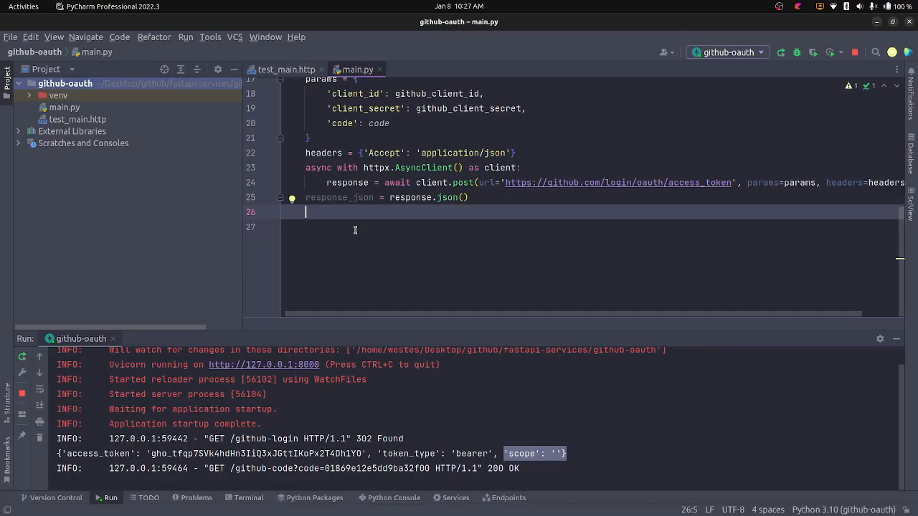
text(access)
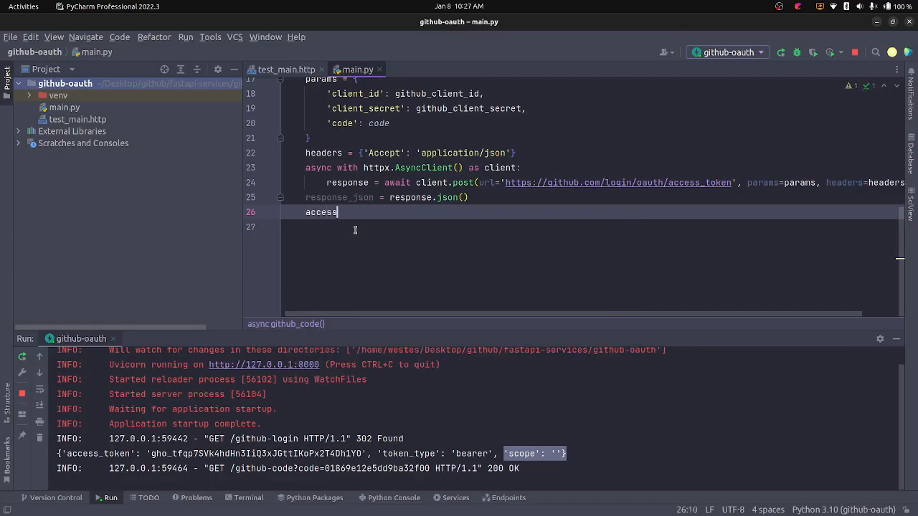
text(_token = response_json)
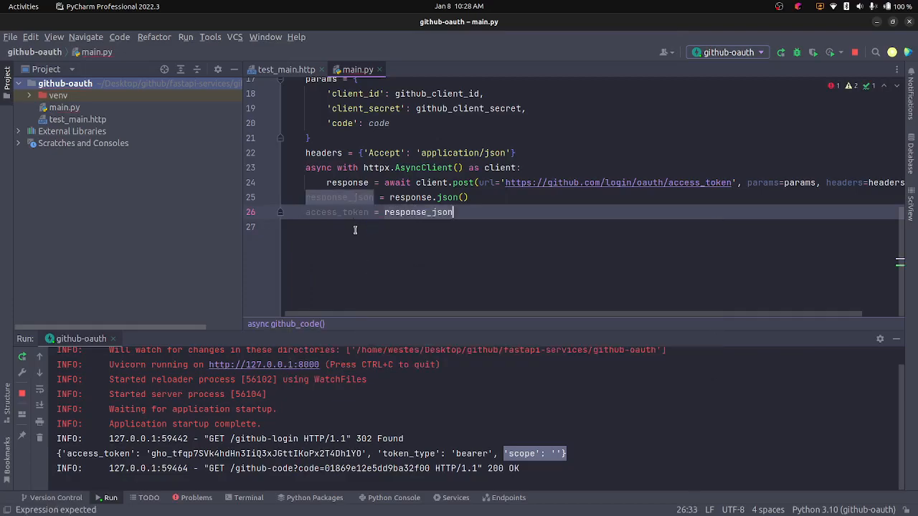
text(['access'])
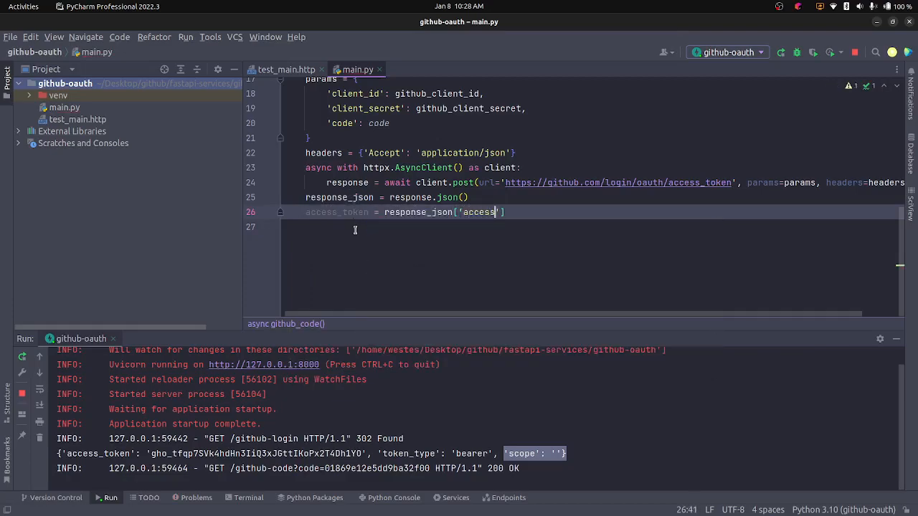
text(_token)
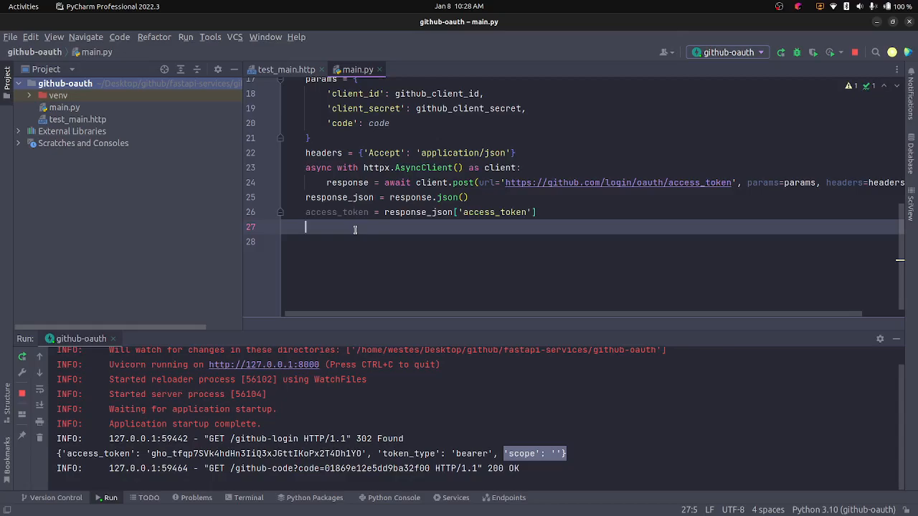
- Add a second AsyncClient block updating headers with an Authorization f'Bearer {access_token}' entry
text(async with https)
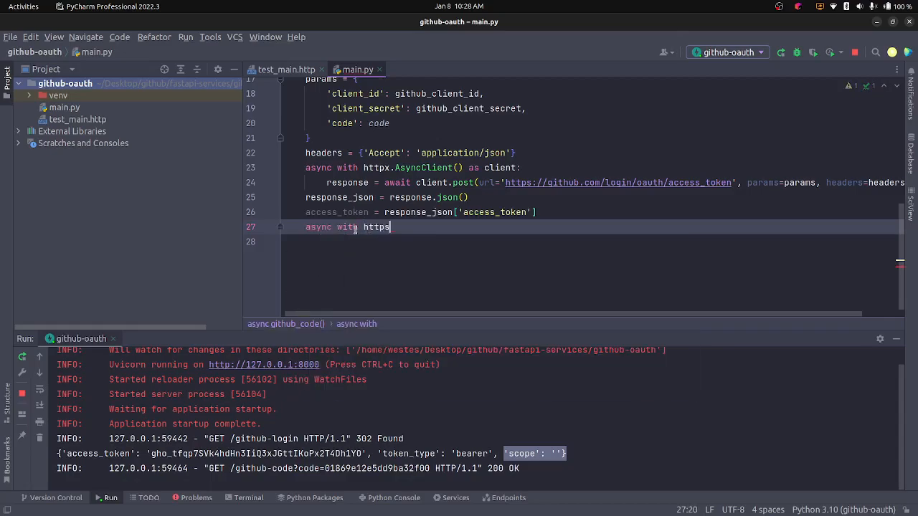
text(.)
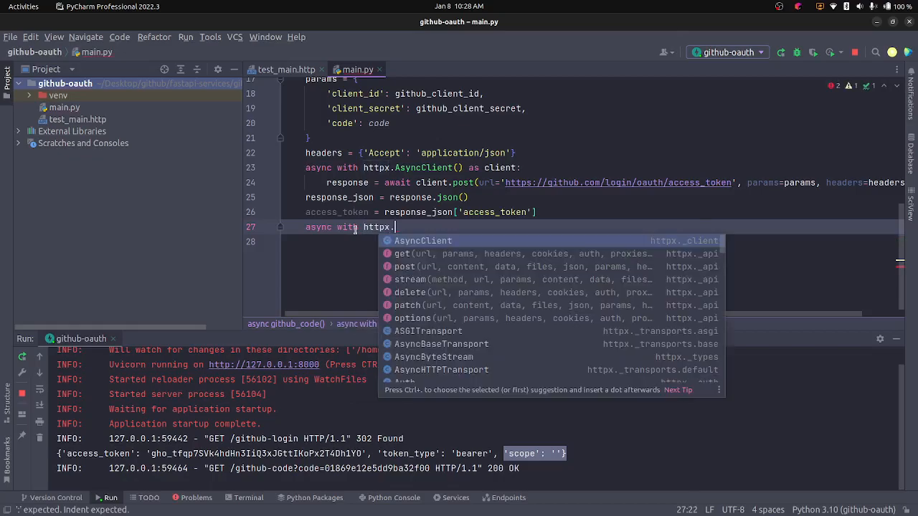
text(AsyncClient() as cl)
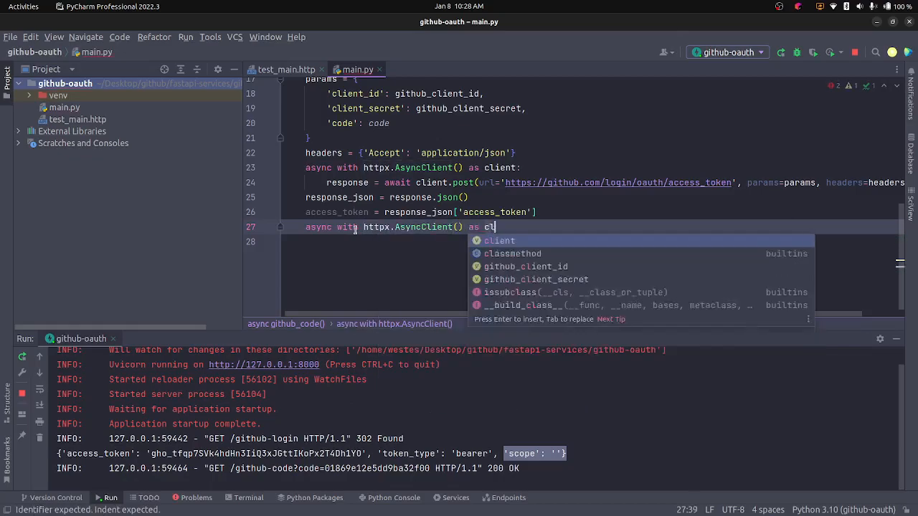
key(Enter)
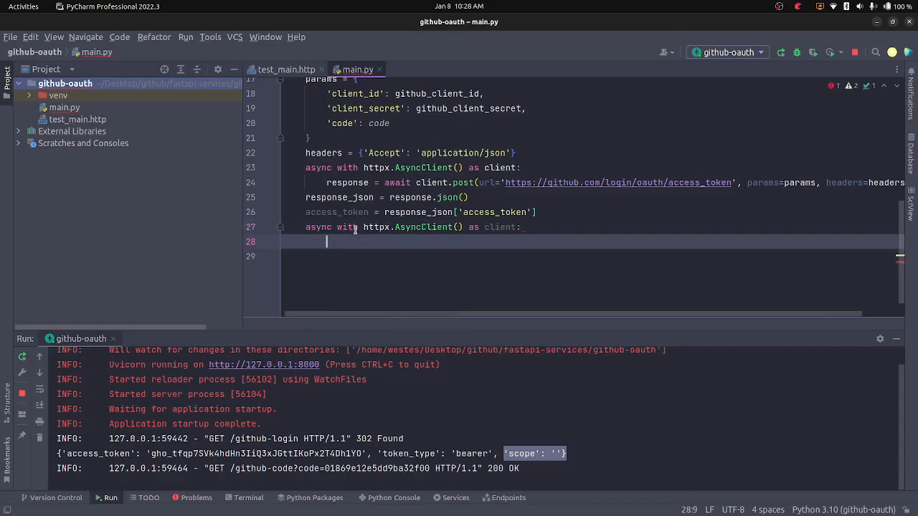
text(headers)
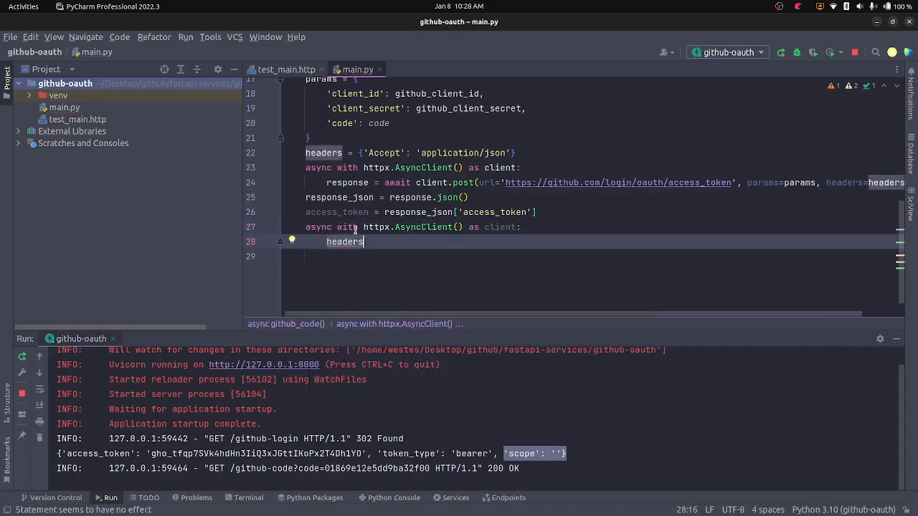
text(.update()
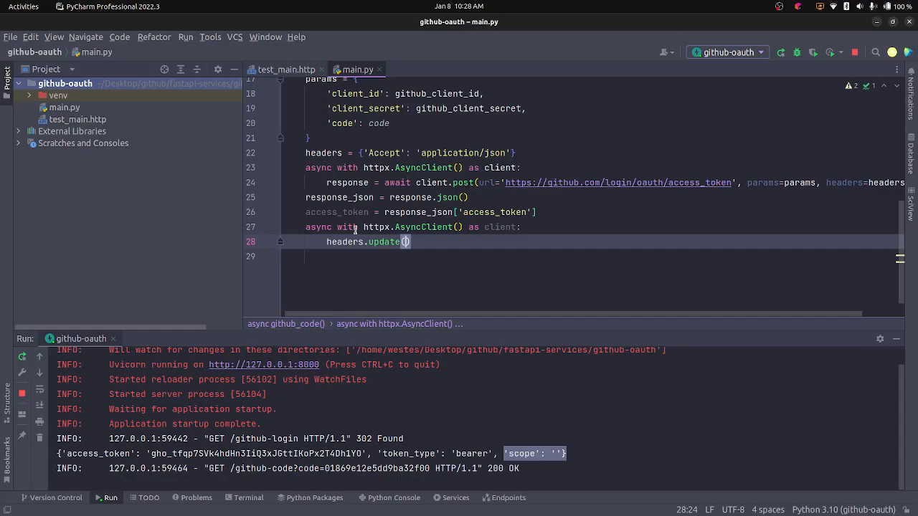
text({})
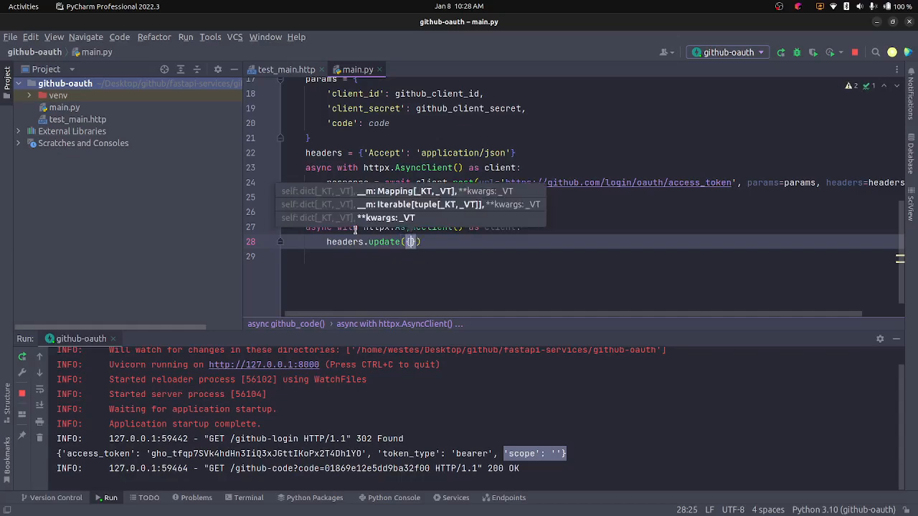
text('Authorize')
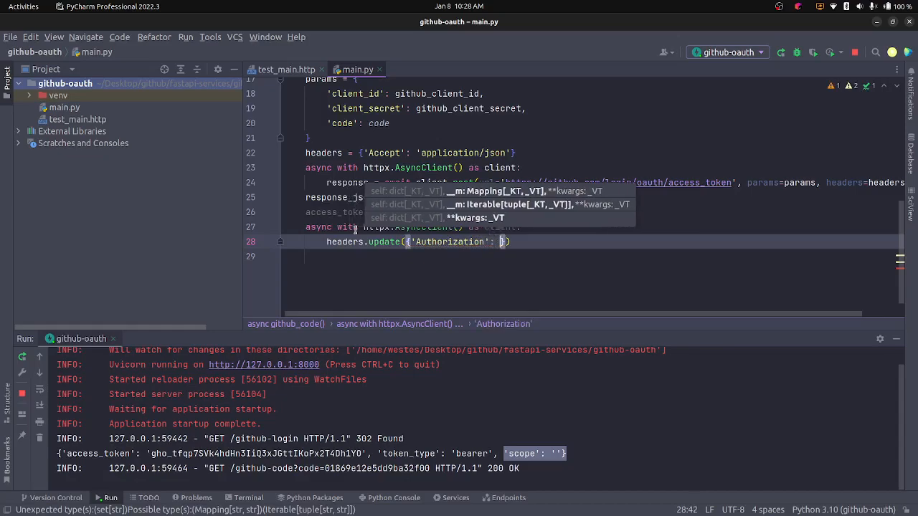
text(f')
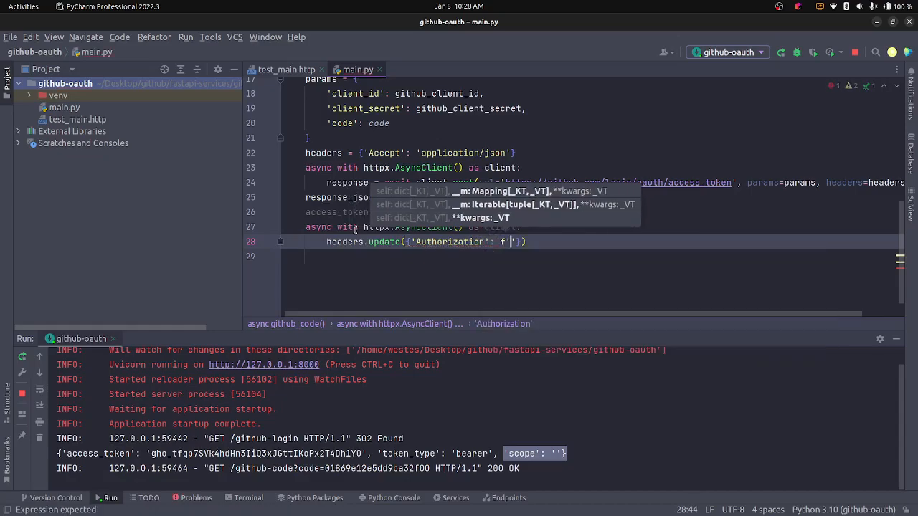
text(Bearer)
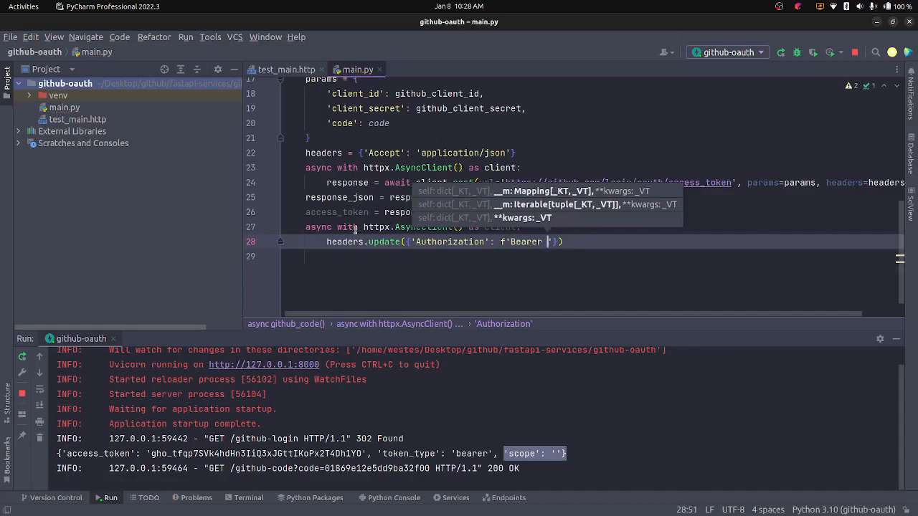
text({access_token})
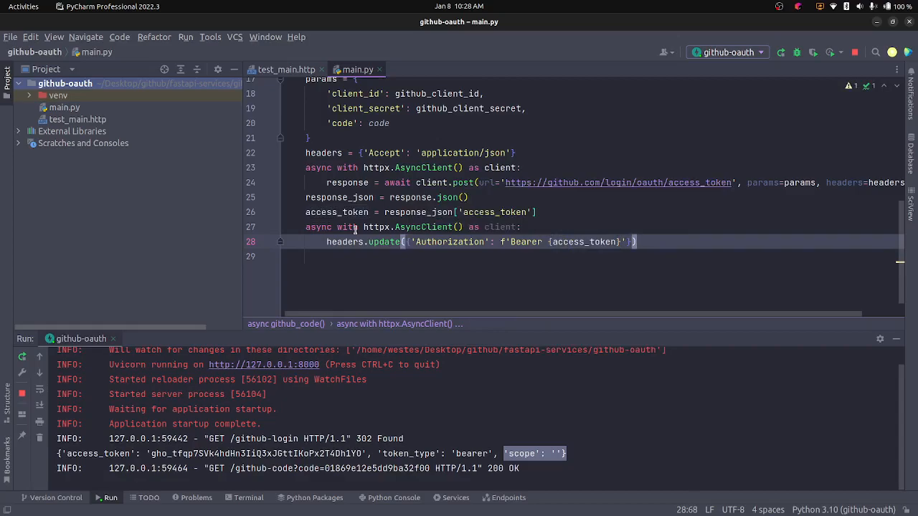
text(response = awai)
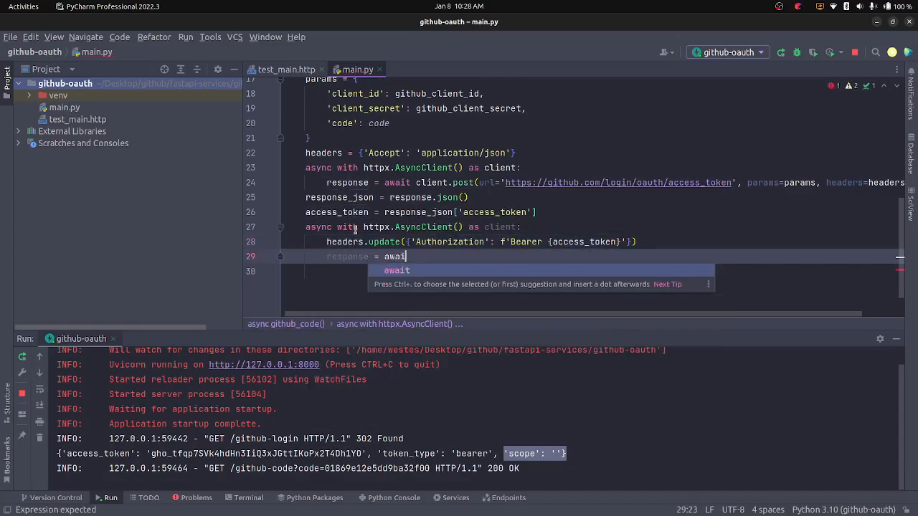
text(client.get(')
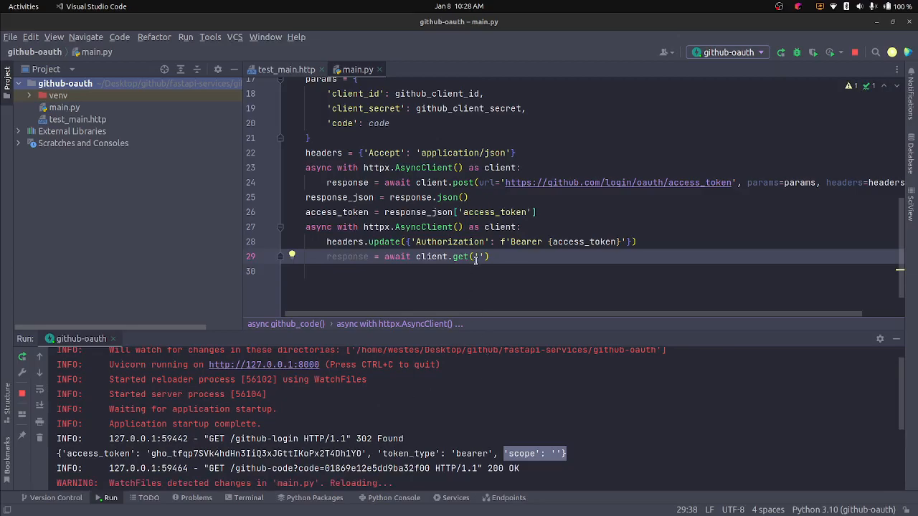
text(https://api.github.com/user)
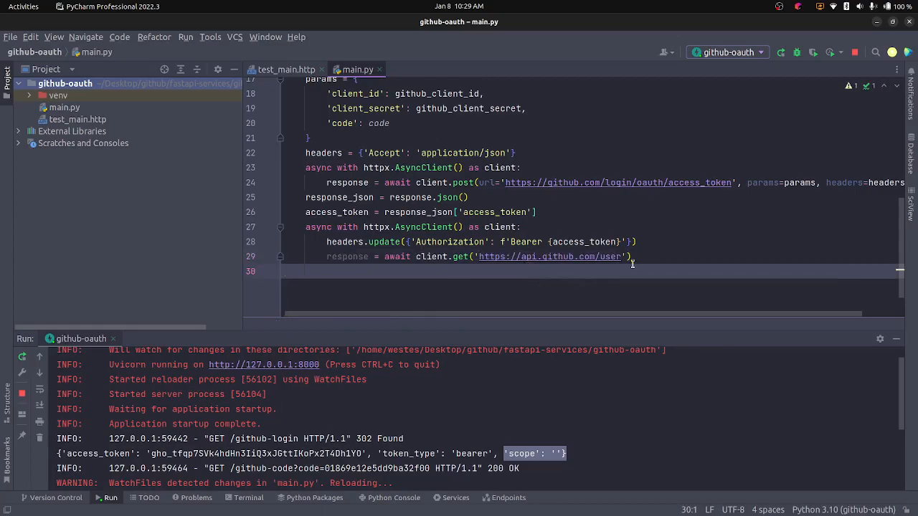
text(, headers=headers)
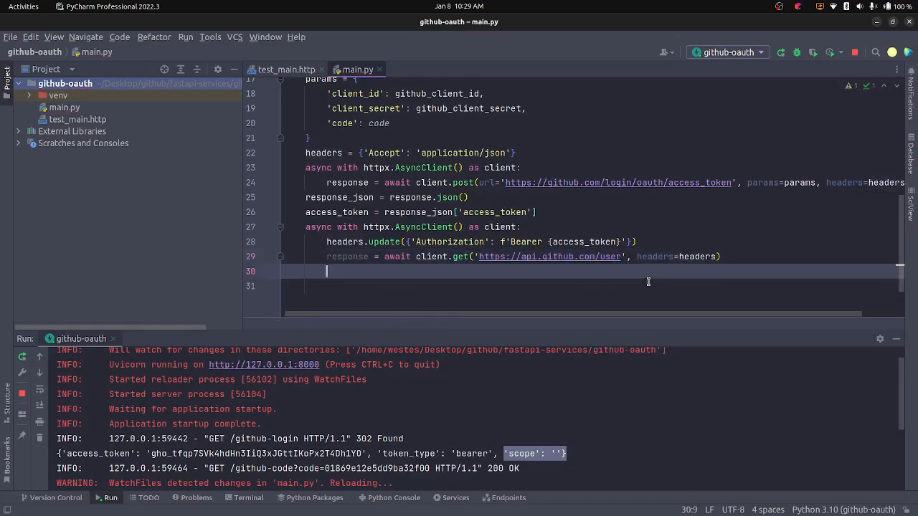
text(return response)
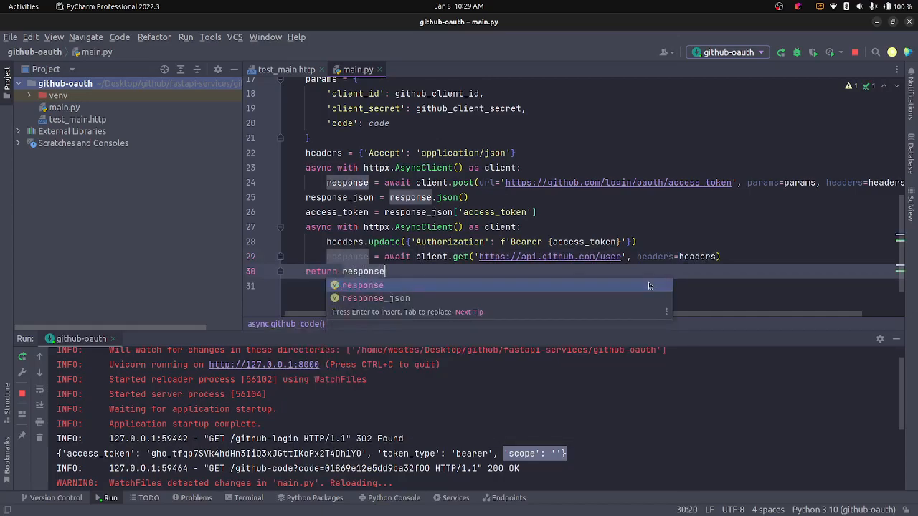
text(.json())
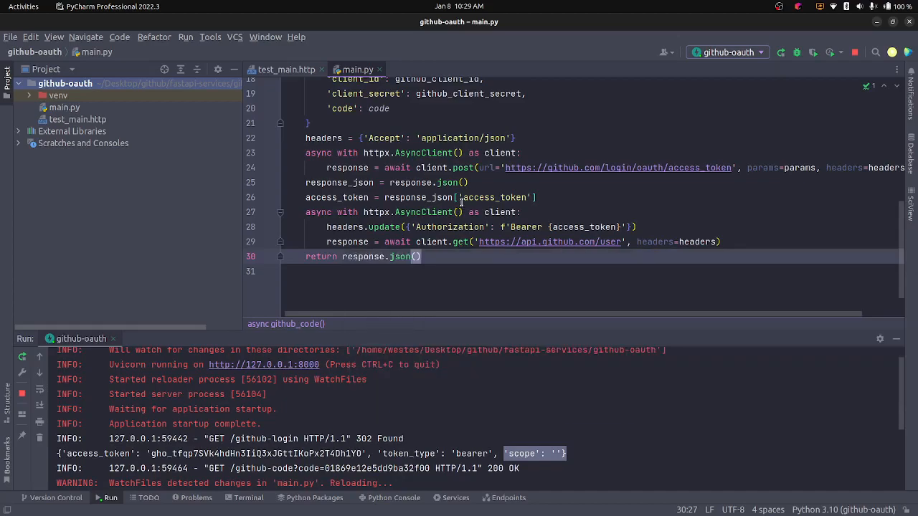
- Load 127.0.0.1:8000/github-login in Chrome to retest, then review the finished main.py
click(463, 198)
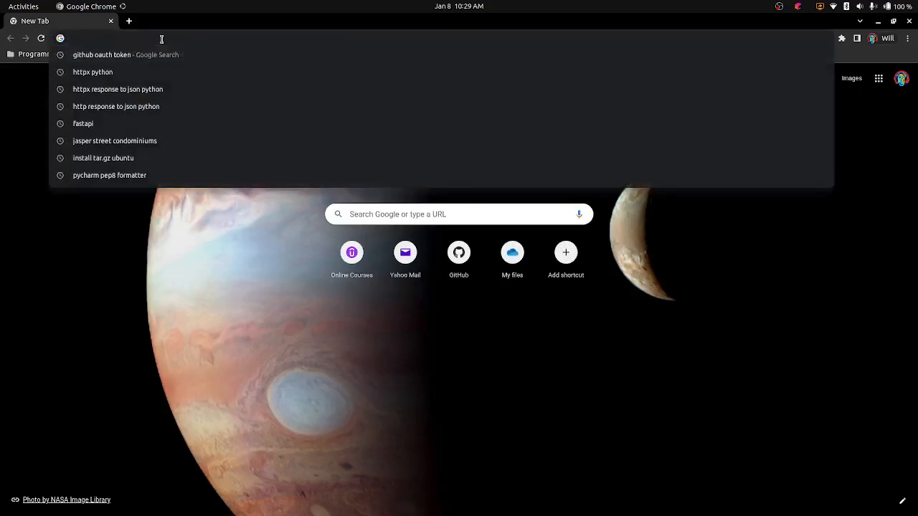
text(l)
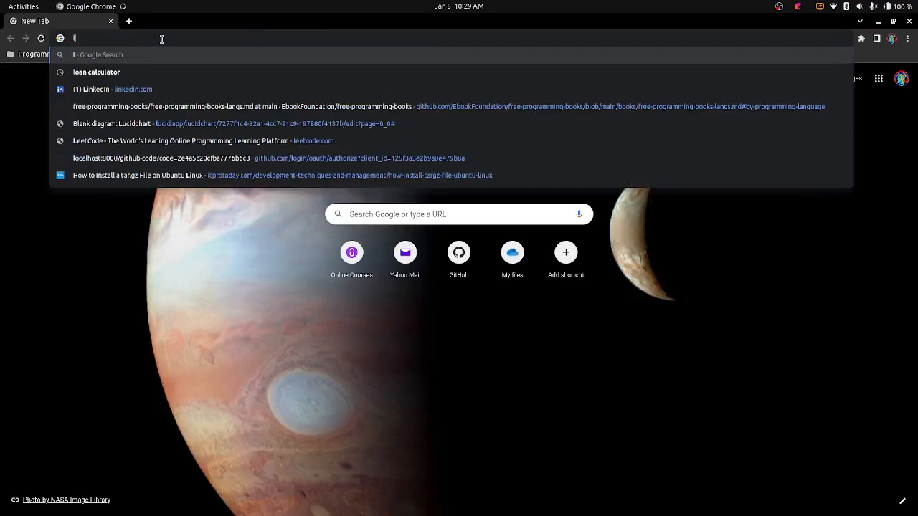
text(127.0.0.1:8000/github-login)
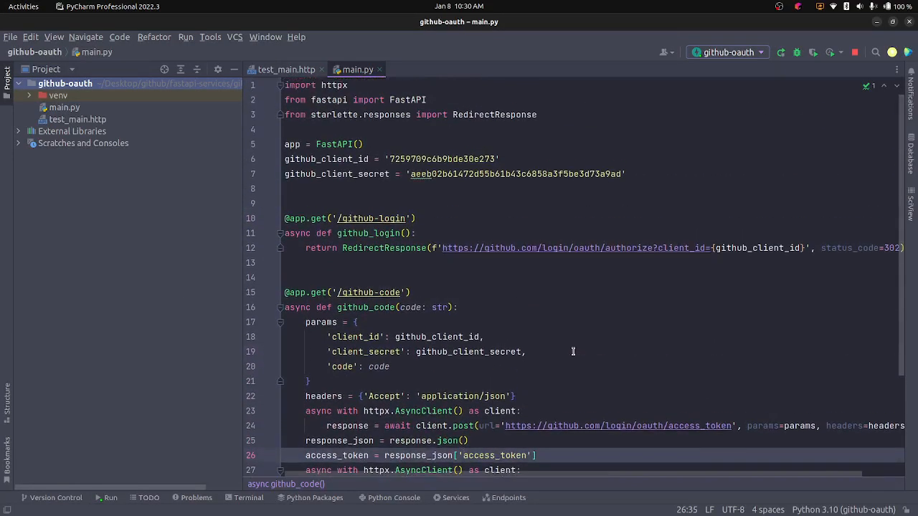
scroll(down, 3)
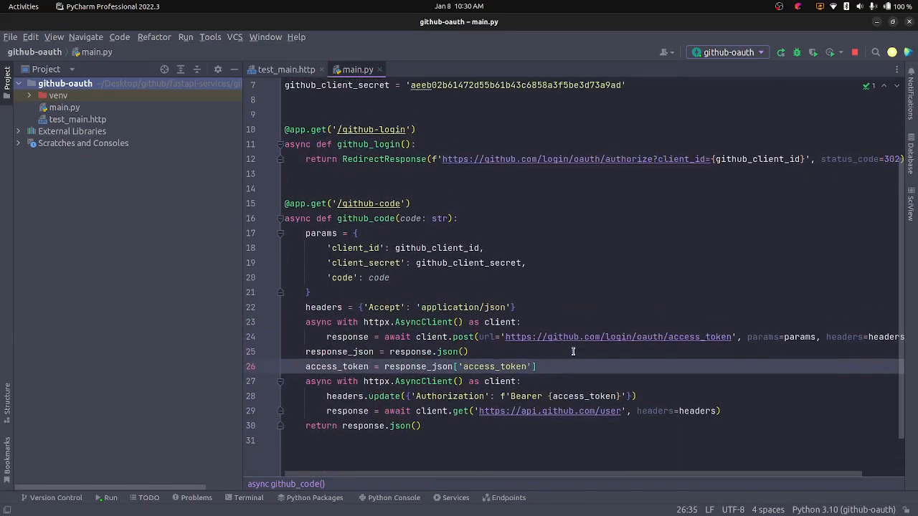